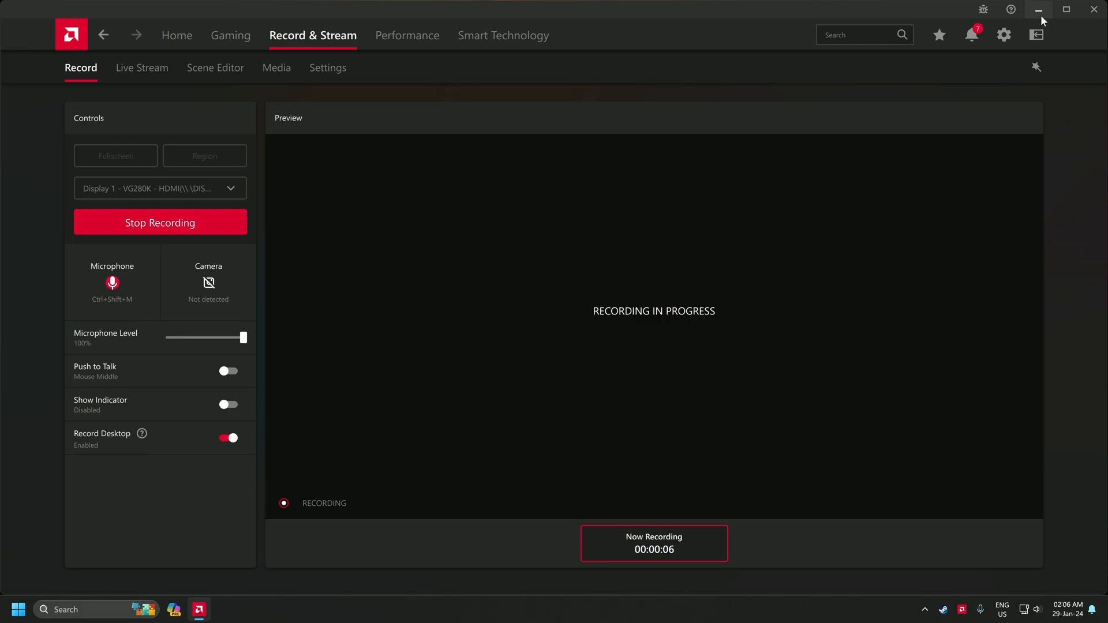
Step: Minimise the AMD Software recording window to reveal the Windows desktop
click(1038, 10)
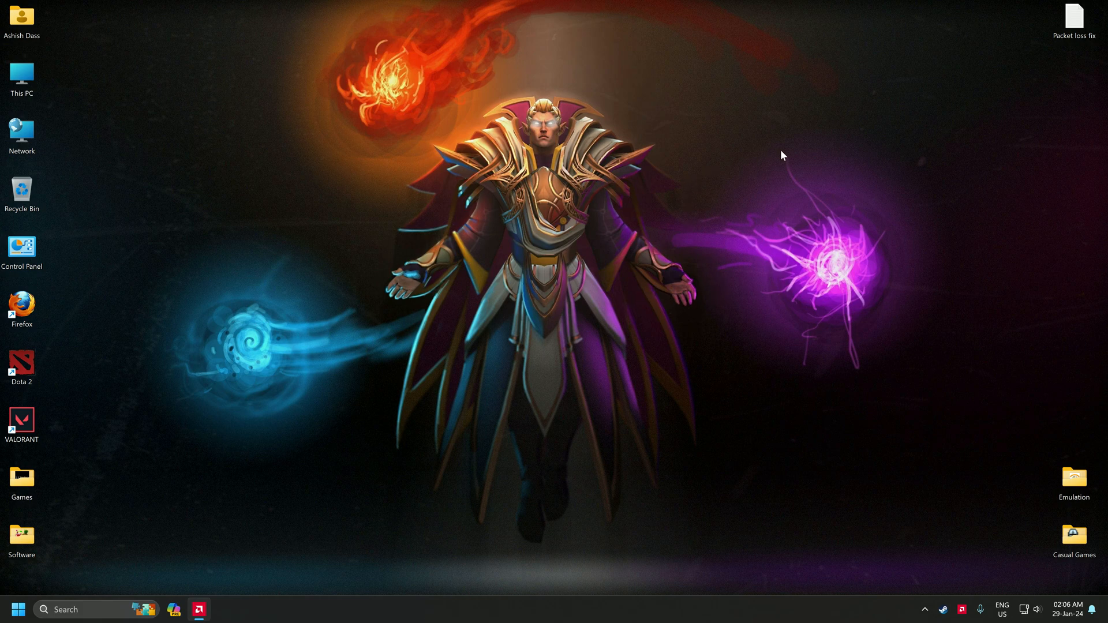
mouse_move(721, 372)
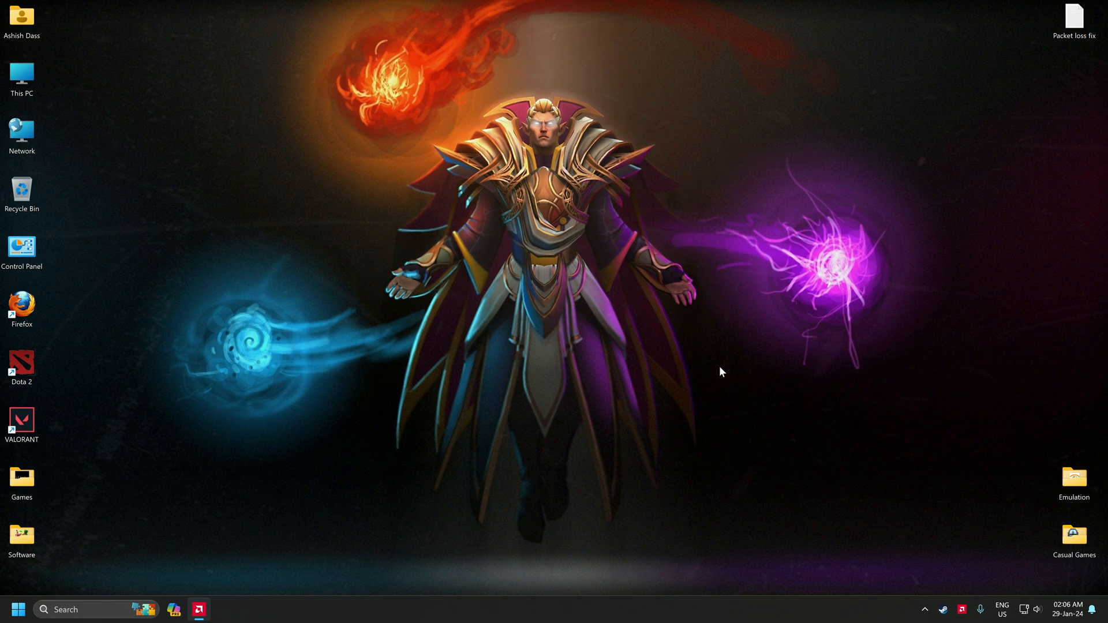
mouse_move(931, 176)
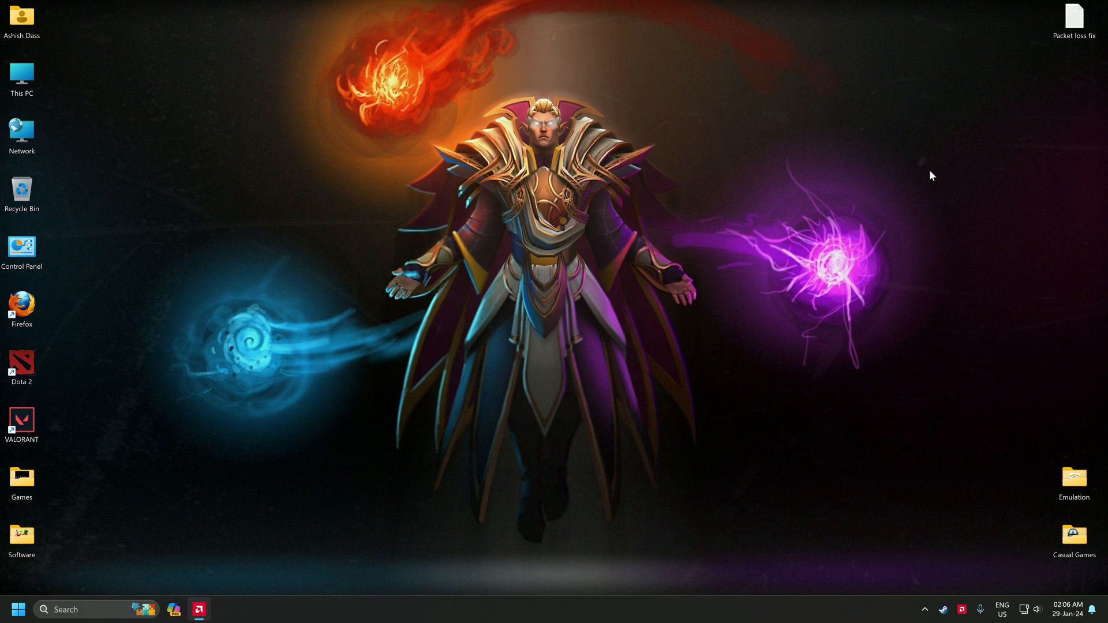
mouse_move(929, 167)
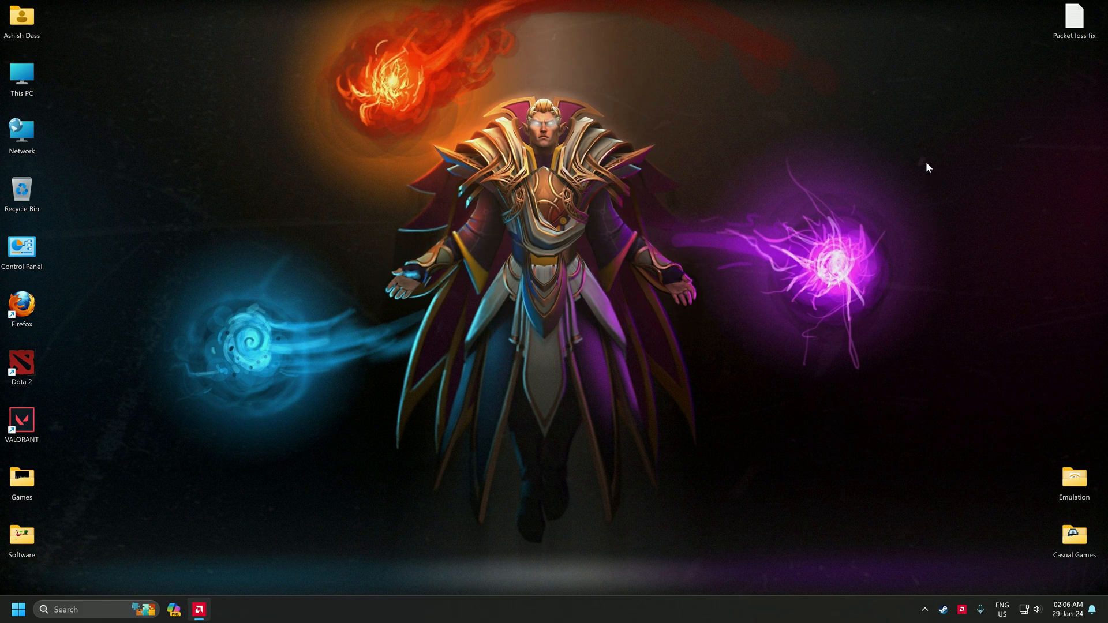
mouse_move(872, 154)
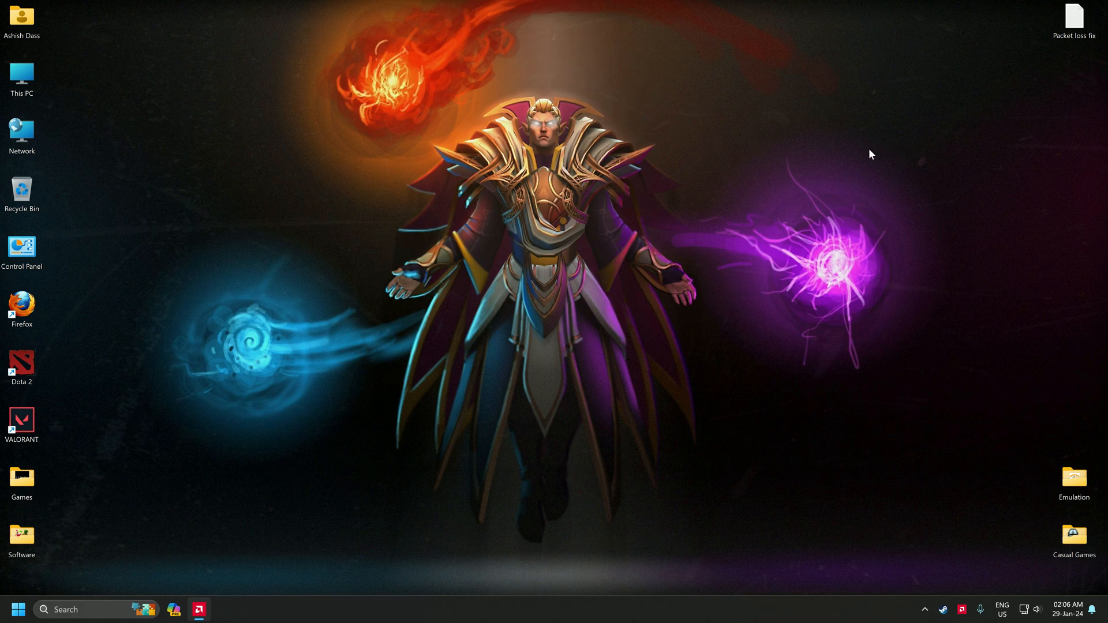
mouse_move(863, 347)
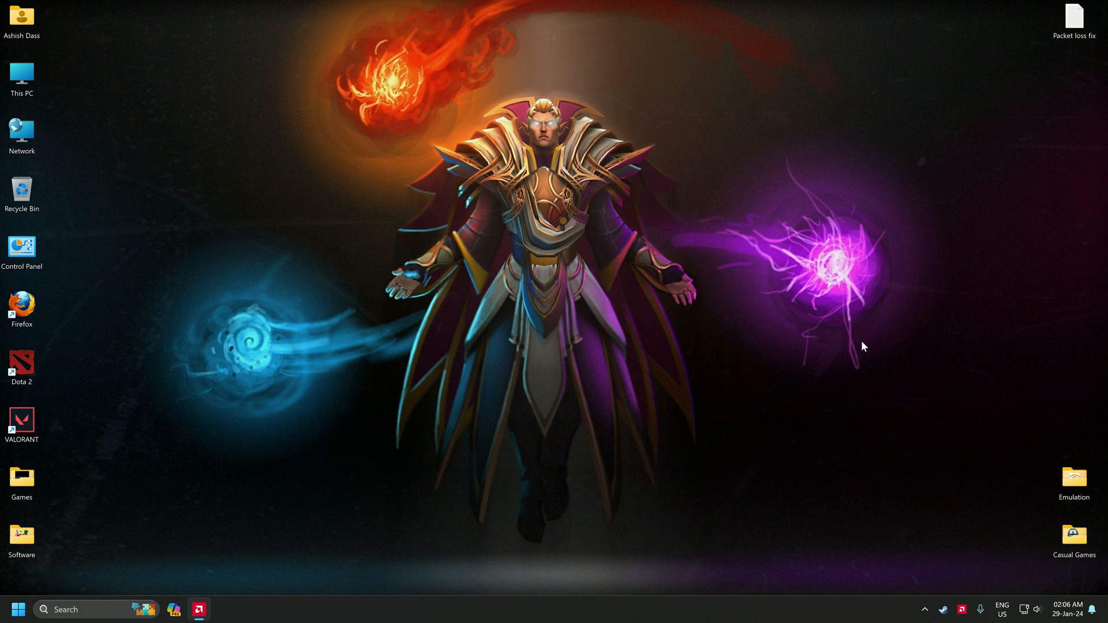
Step: Open Steam from the tray icon and go to the game Library
right_click(942, 610)
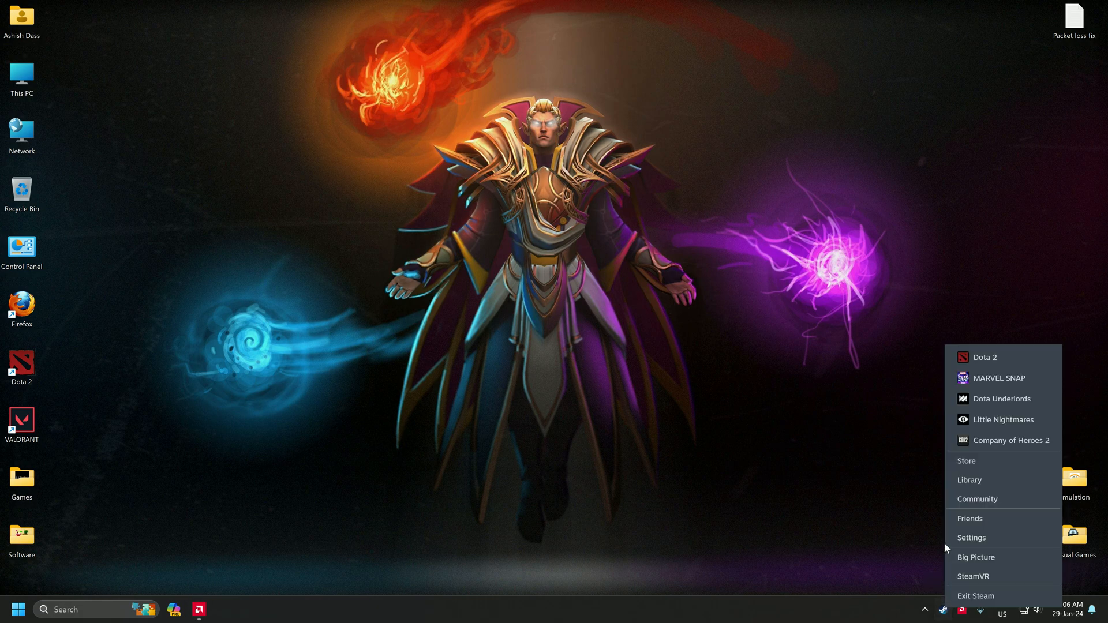
click(966, 460)
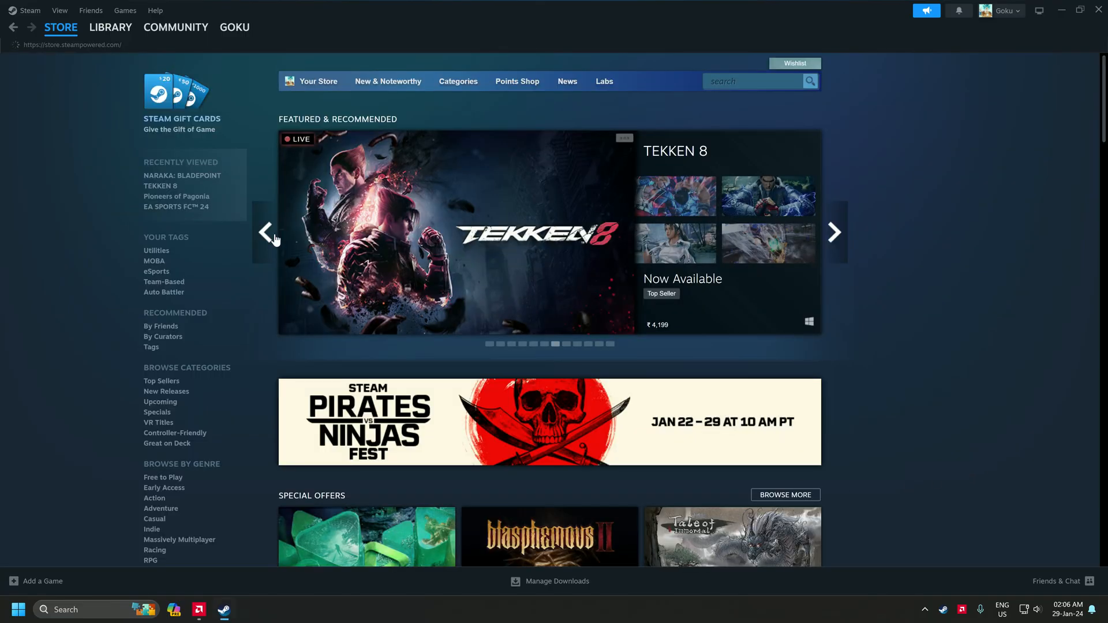
click(111, 27)
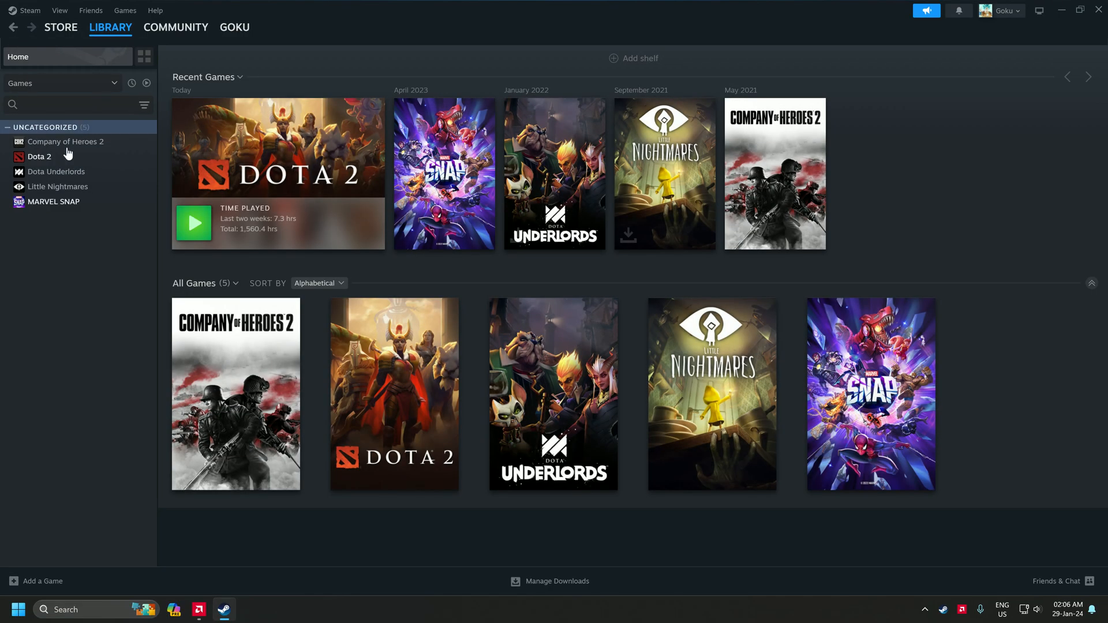
Step: Set Dota 2's launch options to -console and close its properties
right_click(40, 156)
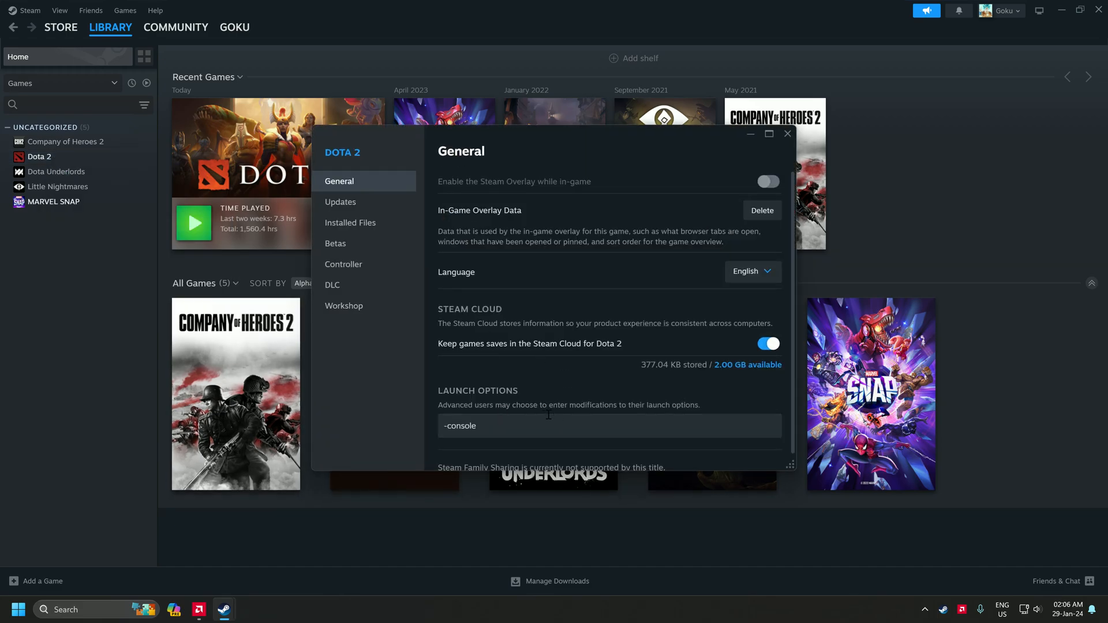
scroll(down, 3)
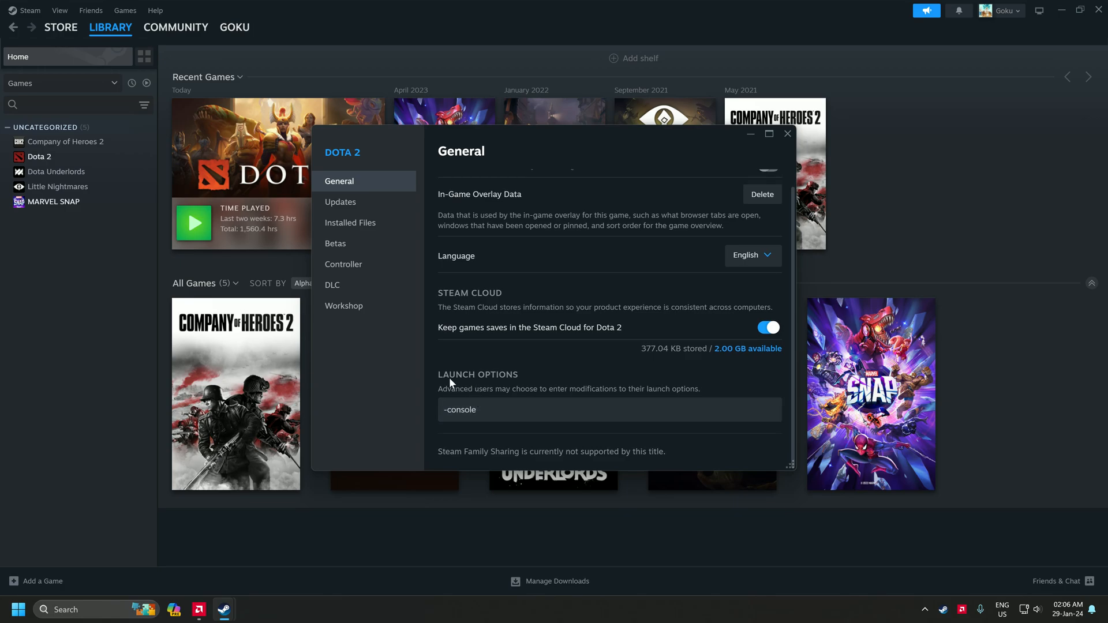
mouse_move(532, 380)
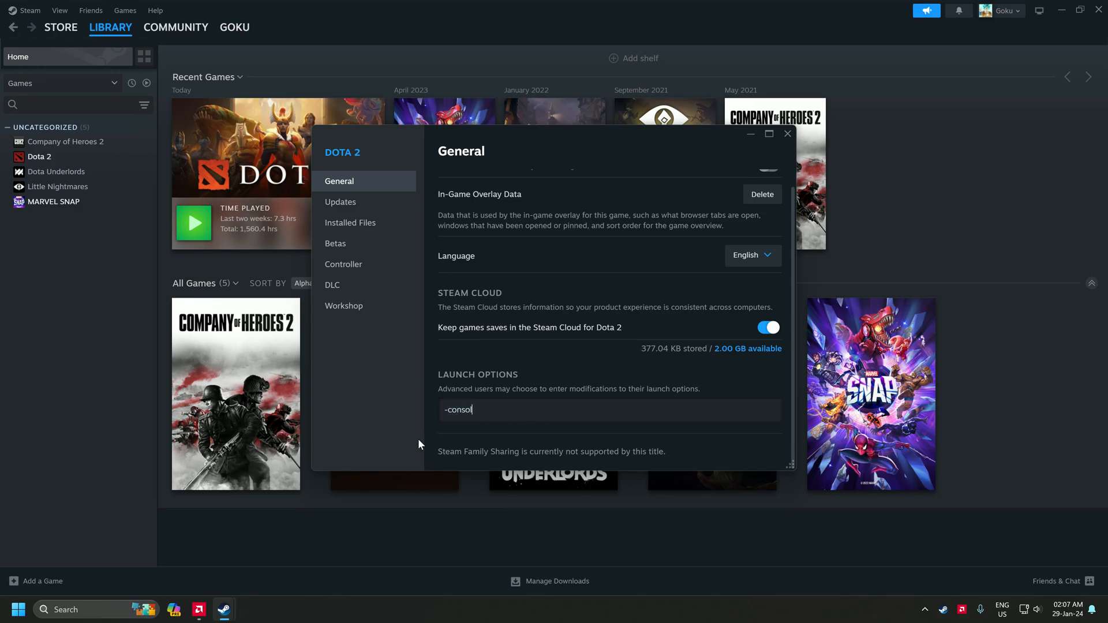
text(e)
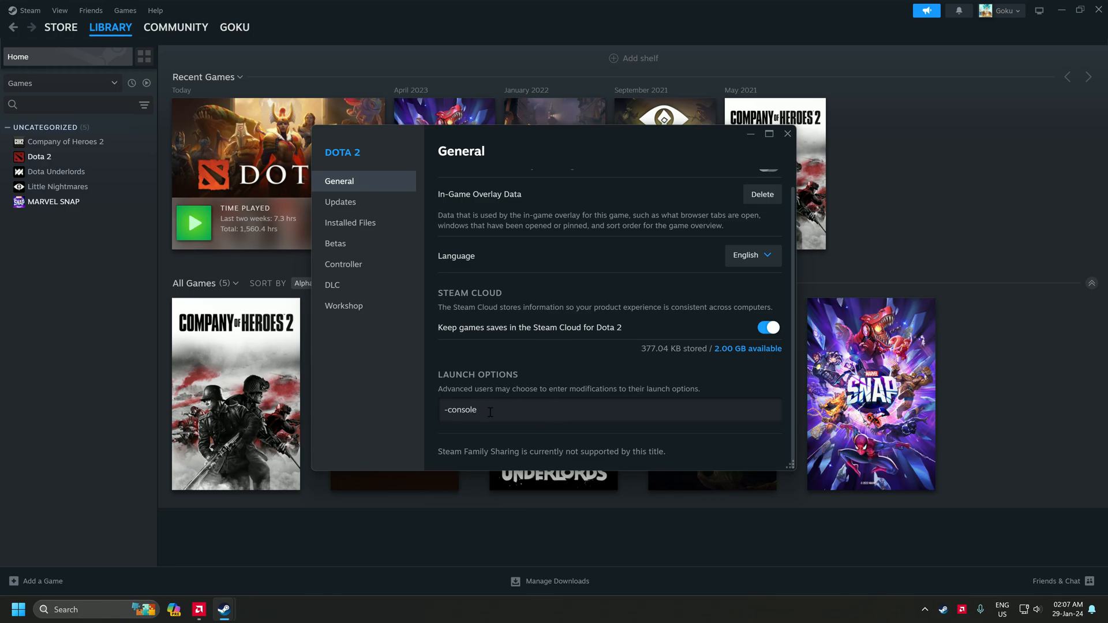
click(787, 134)
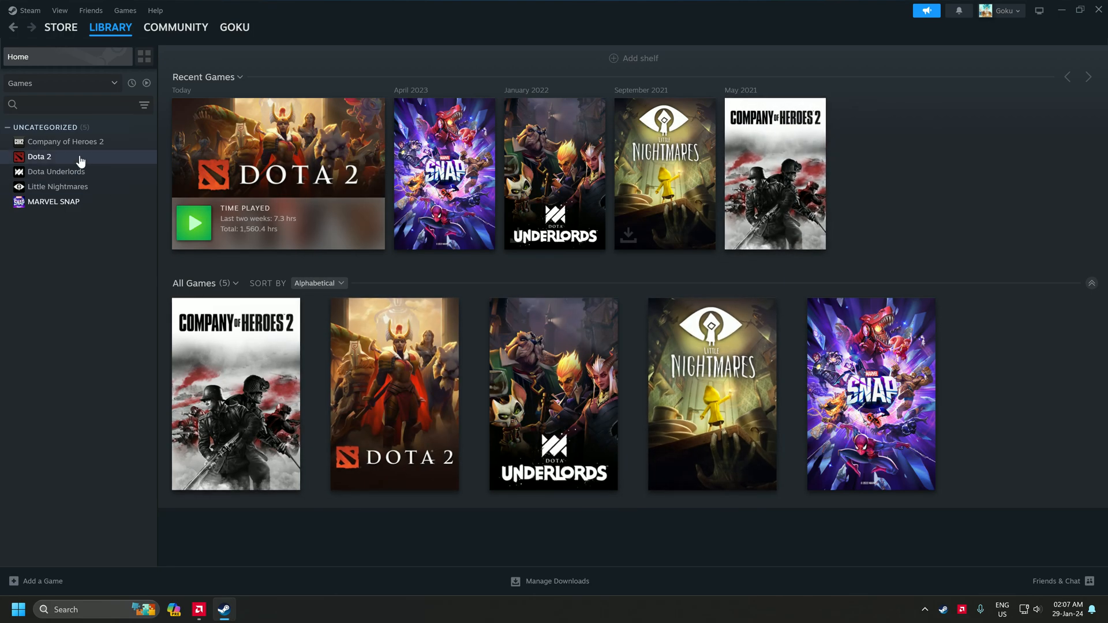
mouse_move(309, 302)
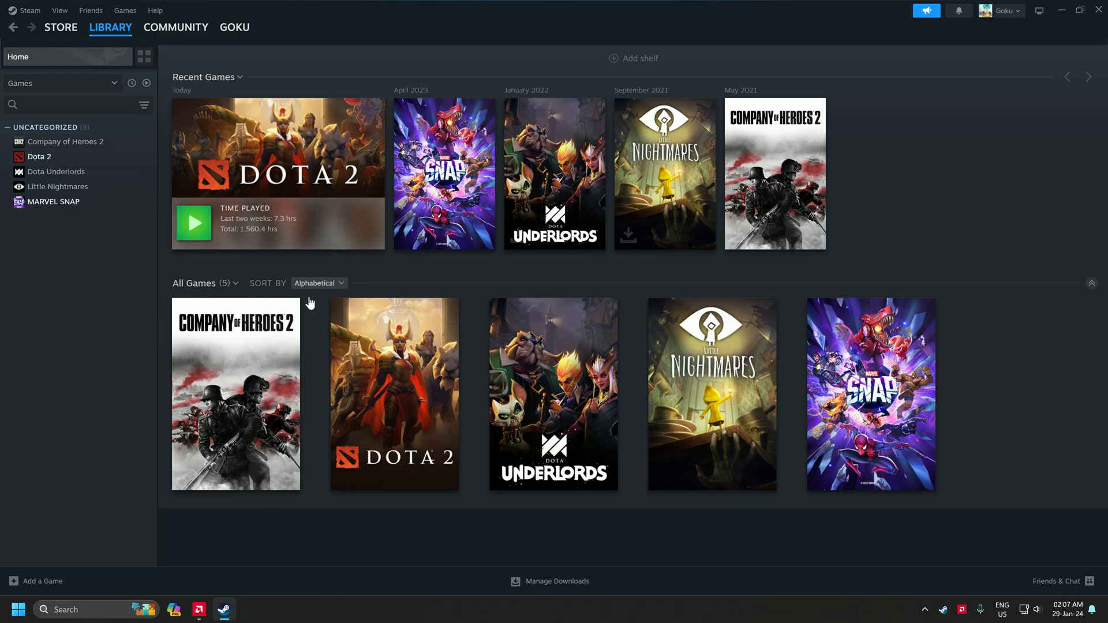
Step: Start Dota 2 with the Play button in the Steam Library
click(192, 223)
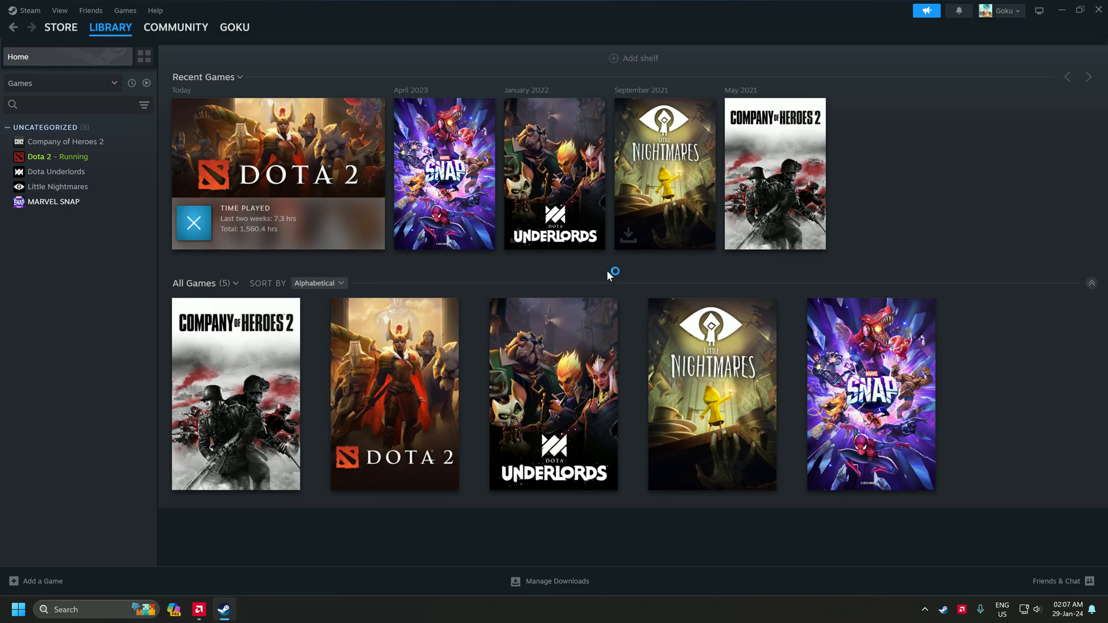
mouse_move(609, 276)
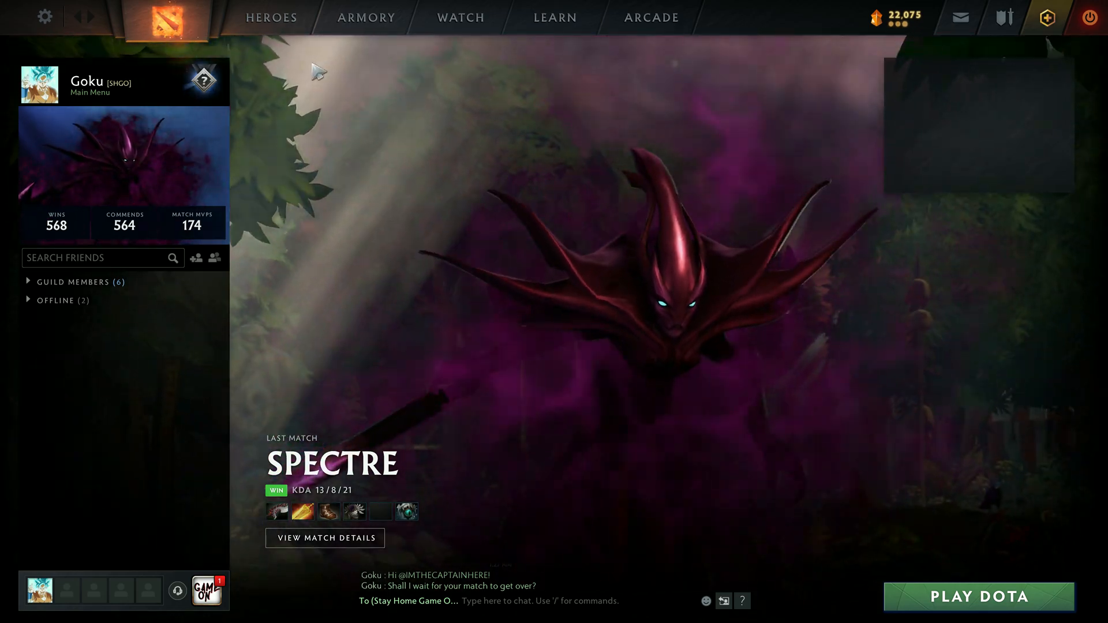
Step: Open Settings and view the Console key binding under Advanced Hotkeys
click(45, 16)
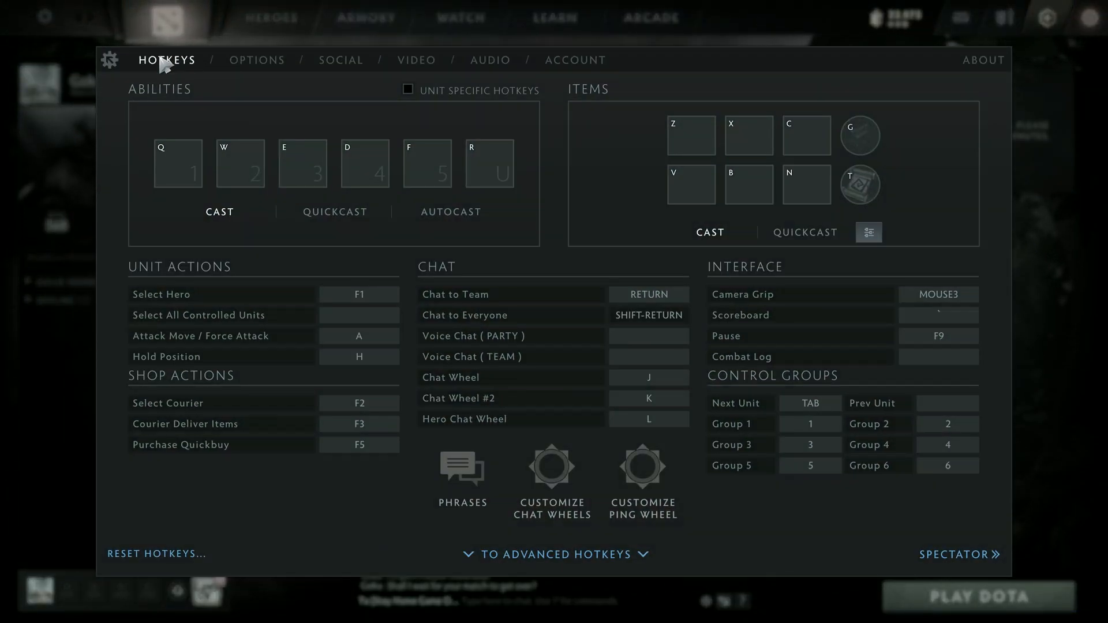
mouse_move(264, 412)
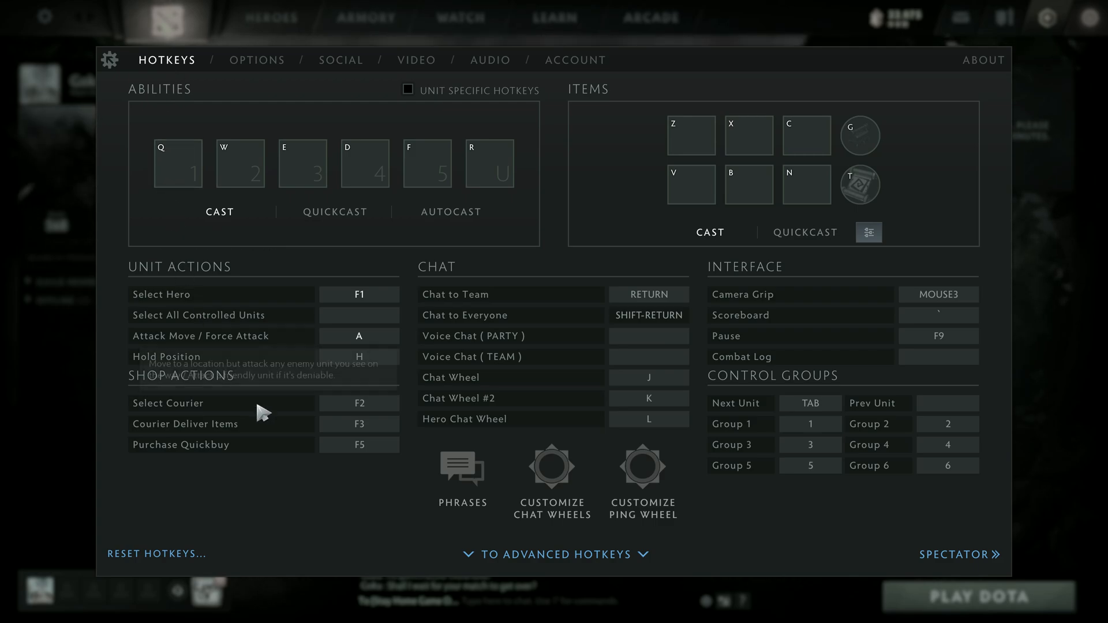
mouse_move(565, 567)
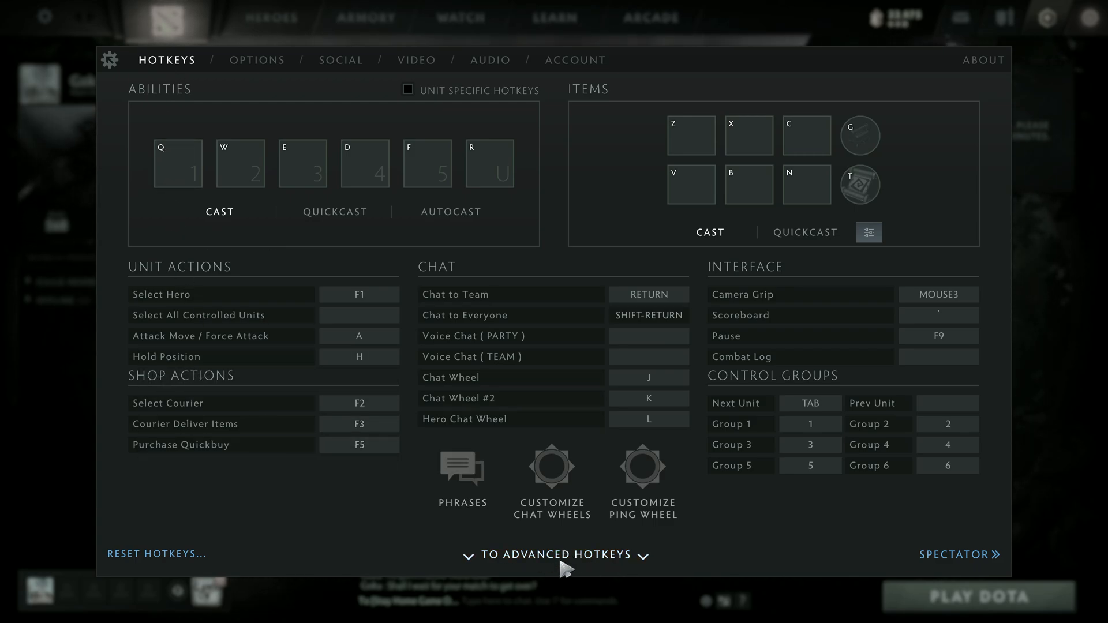
click(555, 559)
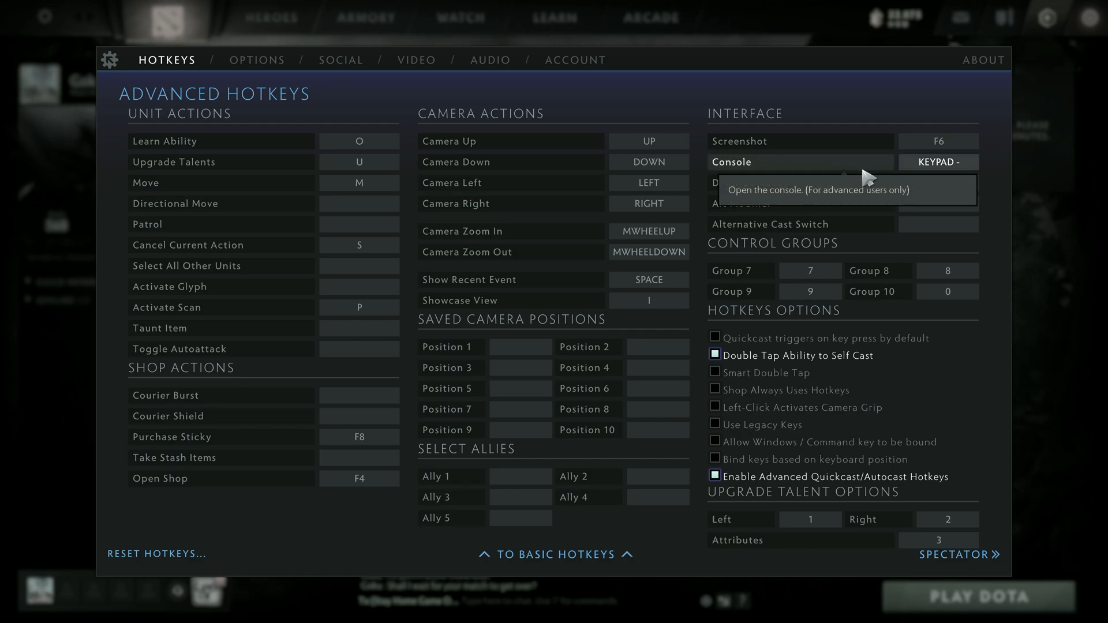
mouse_move(753, 174)
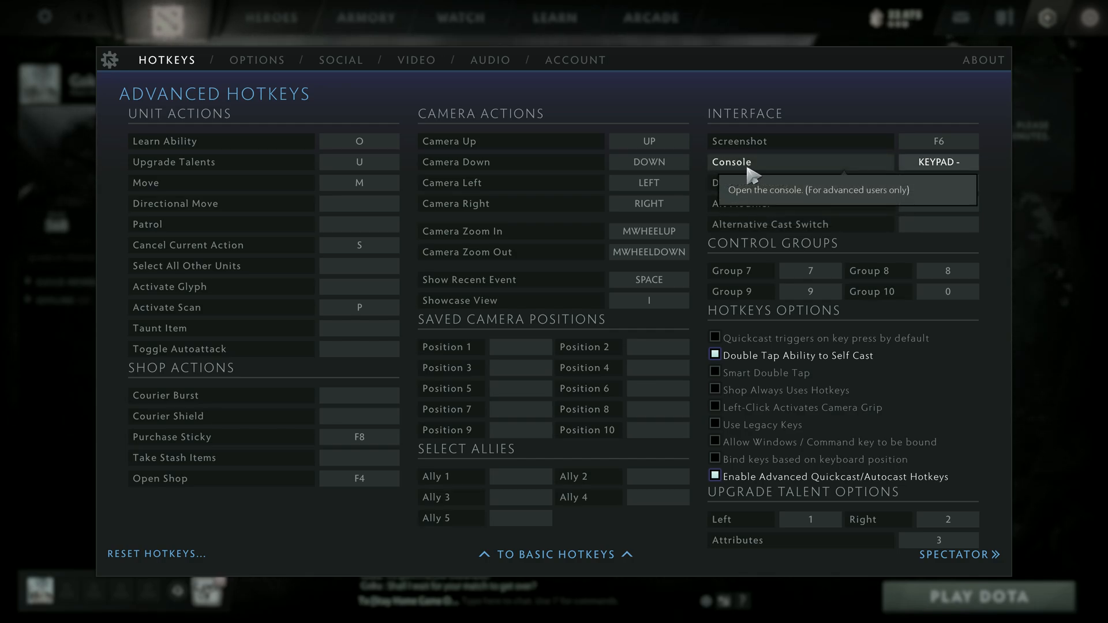
mouse_move(735, 178)
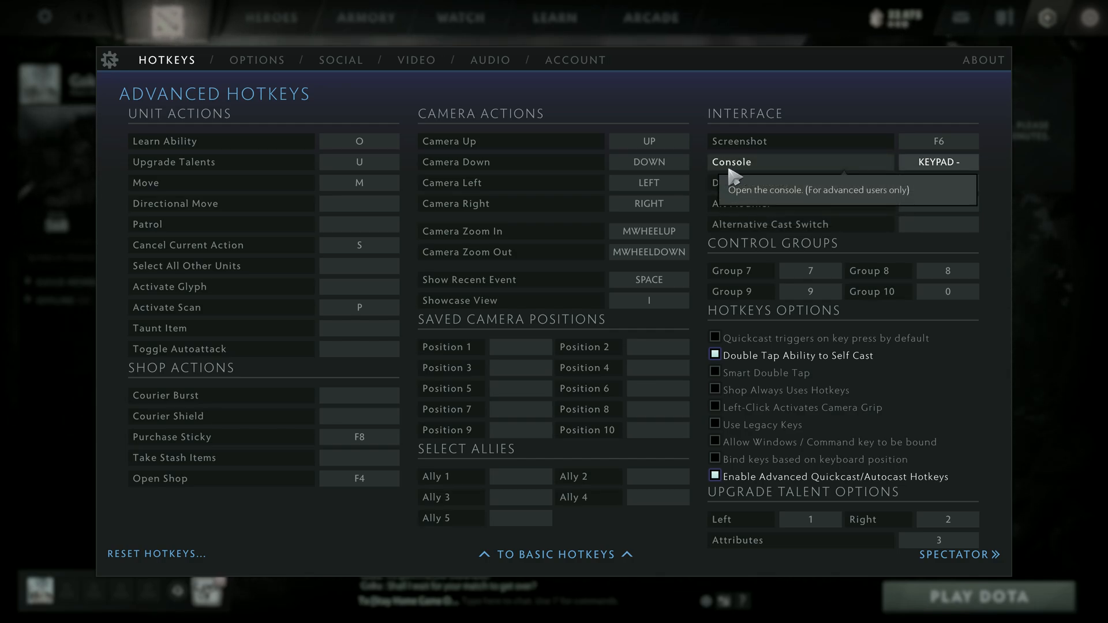
mouse_move(954, 173)
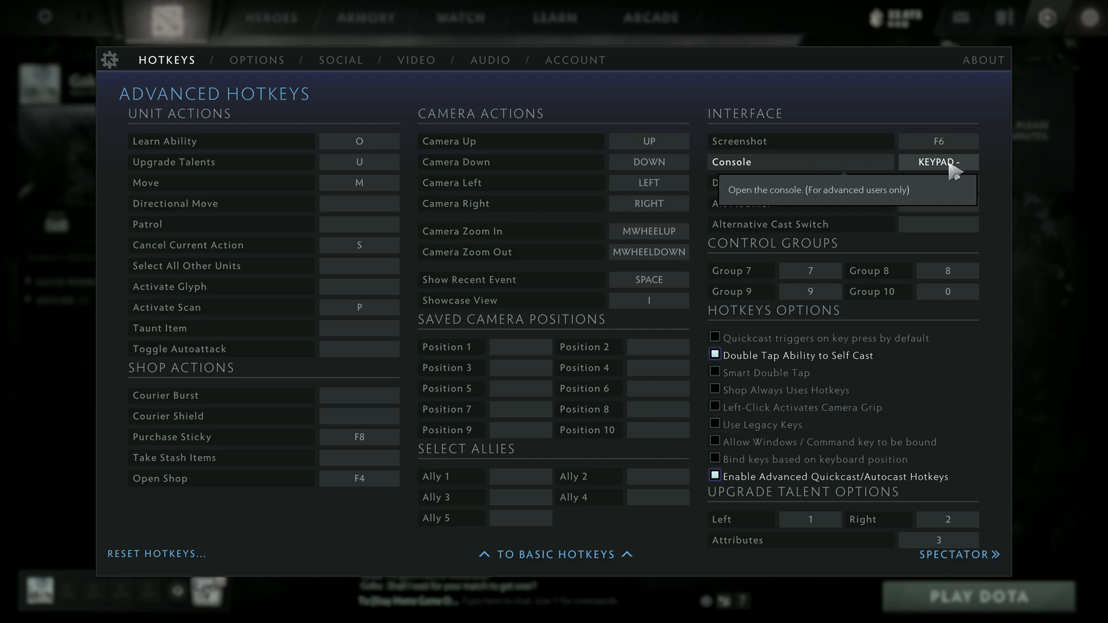
Step: Close the settings panel and open the console with the Keypad - key
click(938, 162)
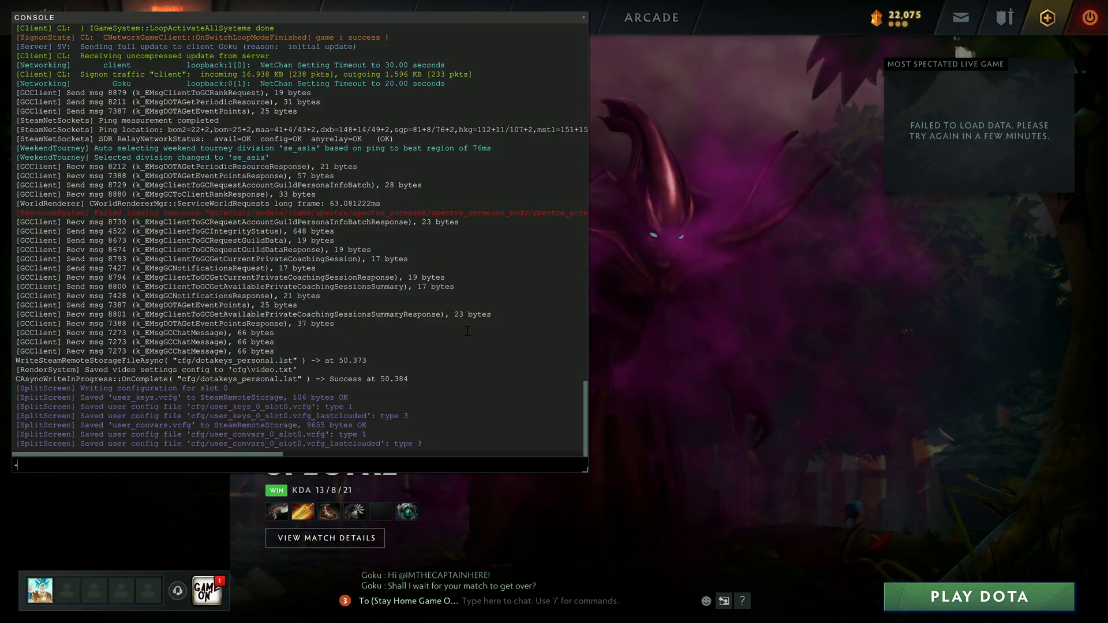
click(16, 608)
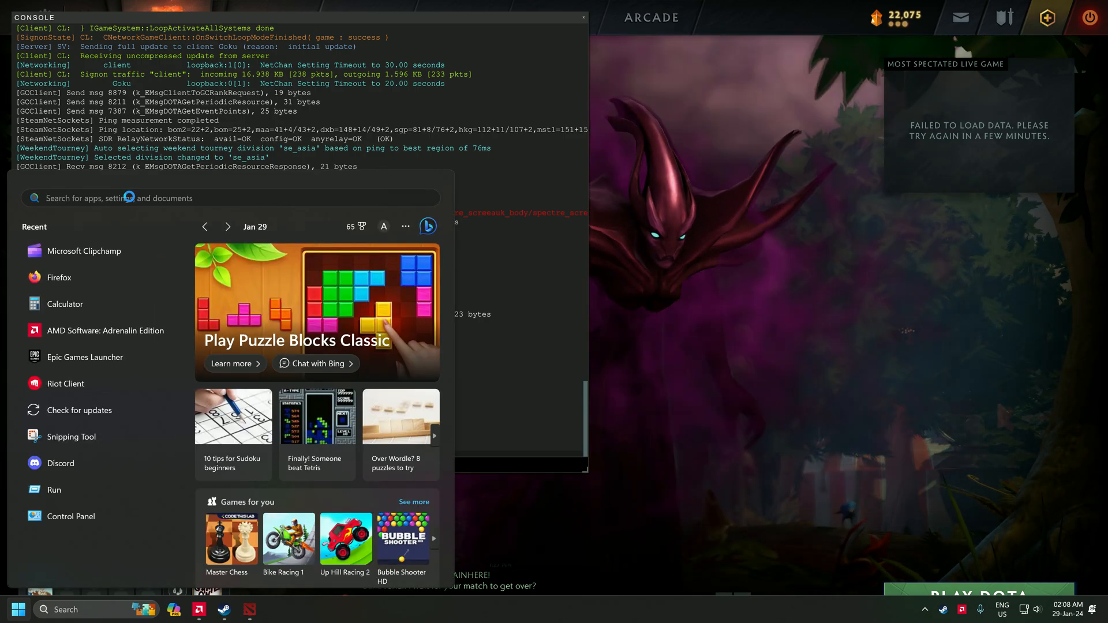
text(pack)
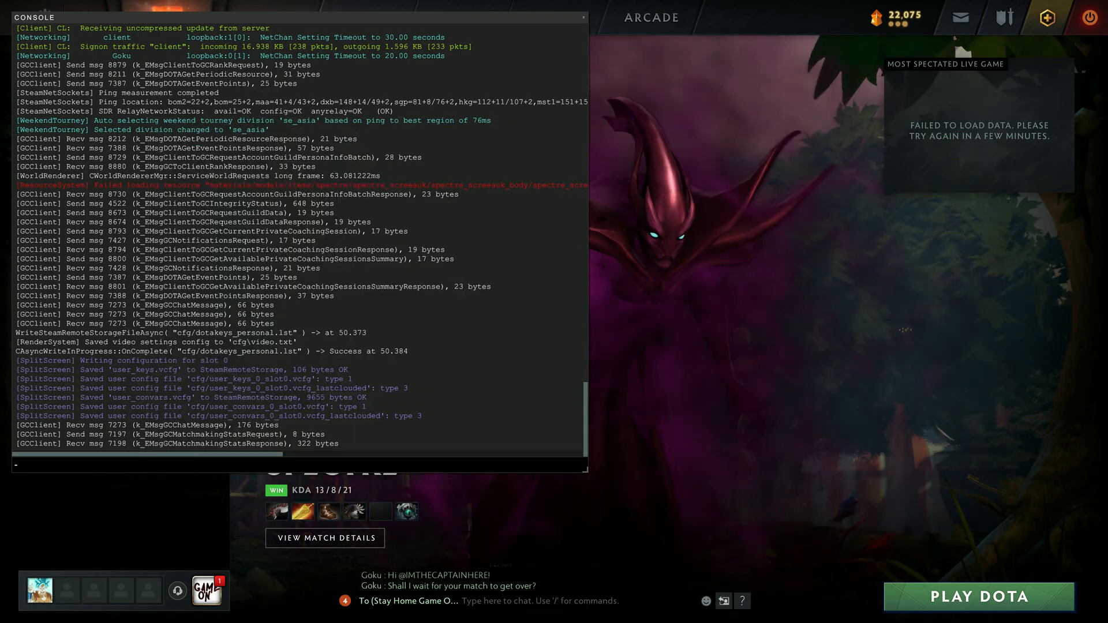
Step: Run 'net_option SDRClient_ForceRelayCluster sgp' in the console
text(net_option SDRClient_ForceRelayCluster sgp)
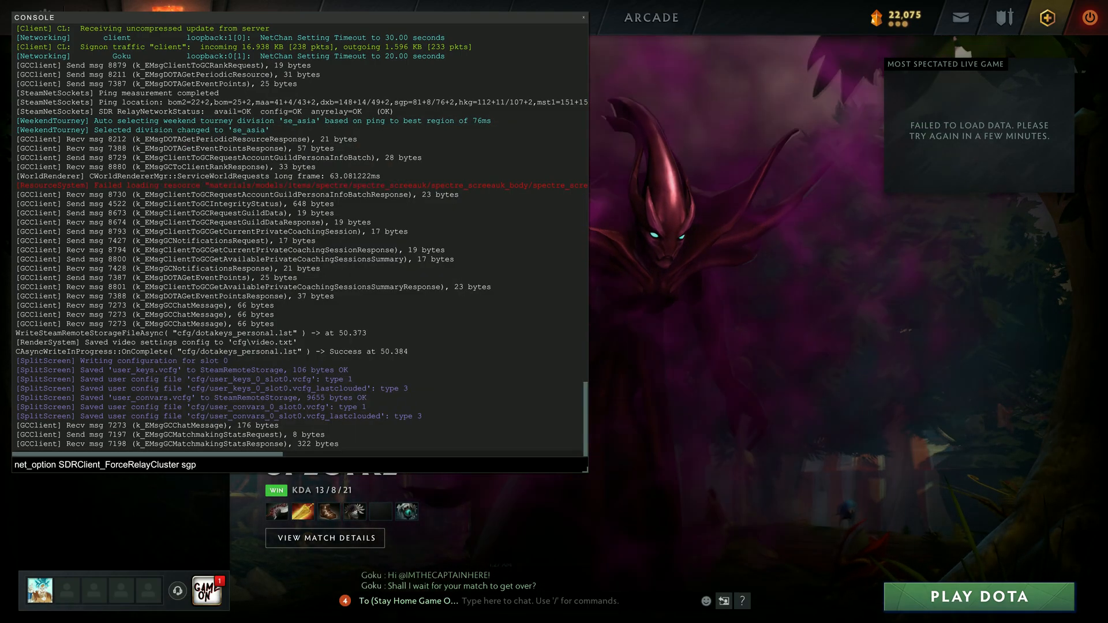
key(Return)
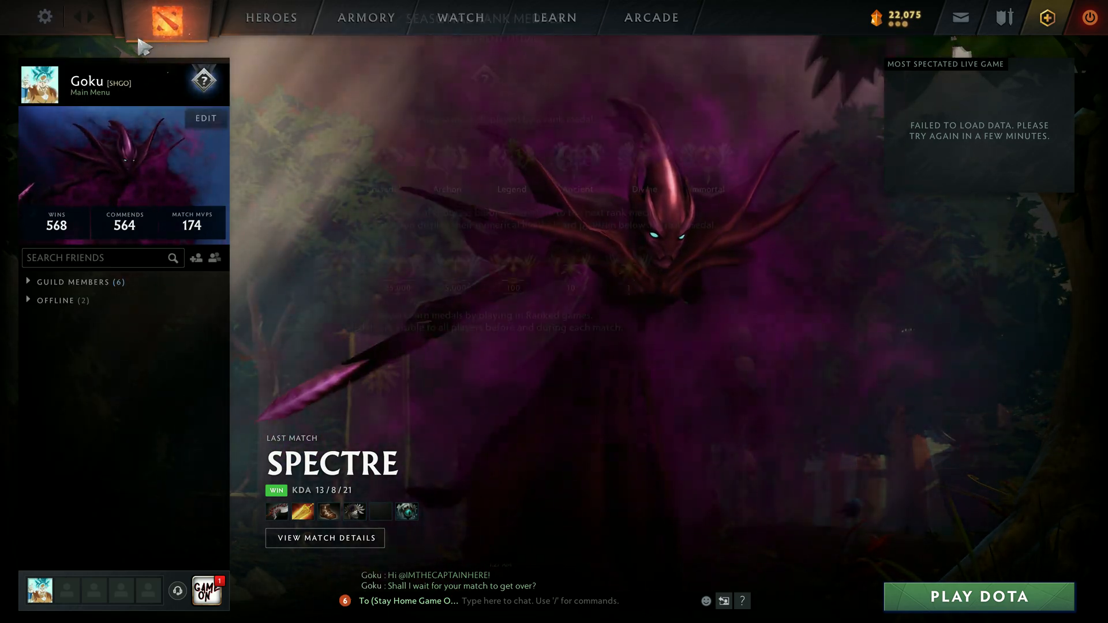
Step: Go to WATCH > WATCH NOW to list live games, including Yatoro's Arc Warden match
click(44, 17)
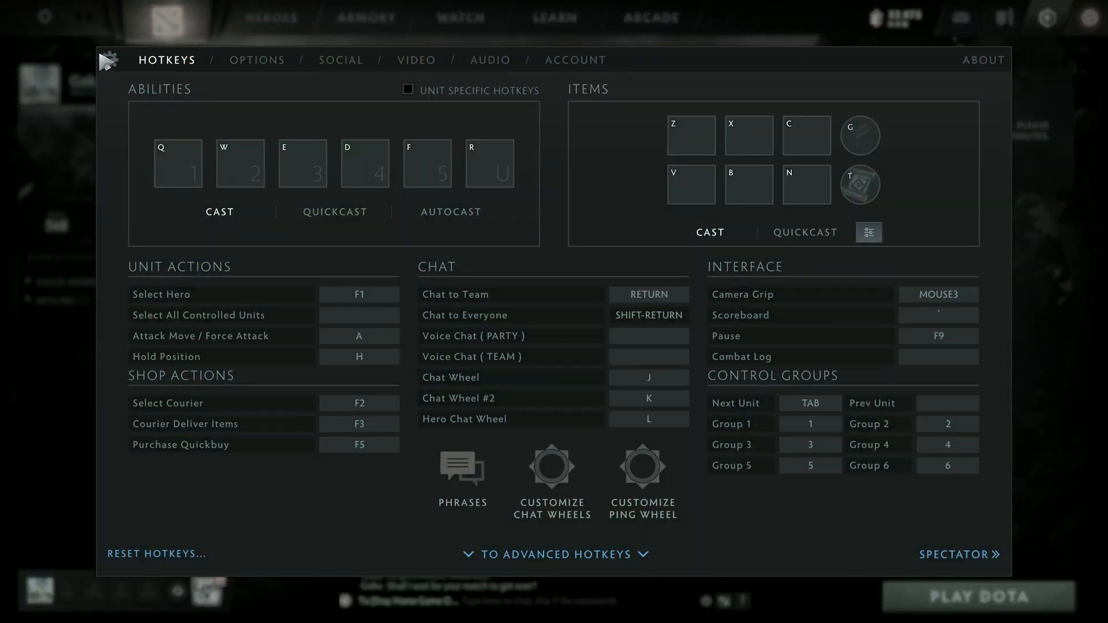
click(459, 17)
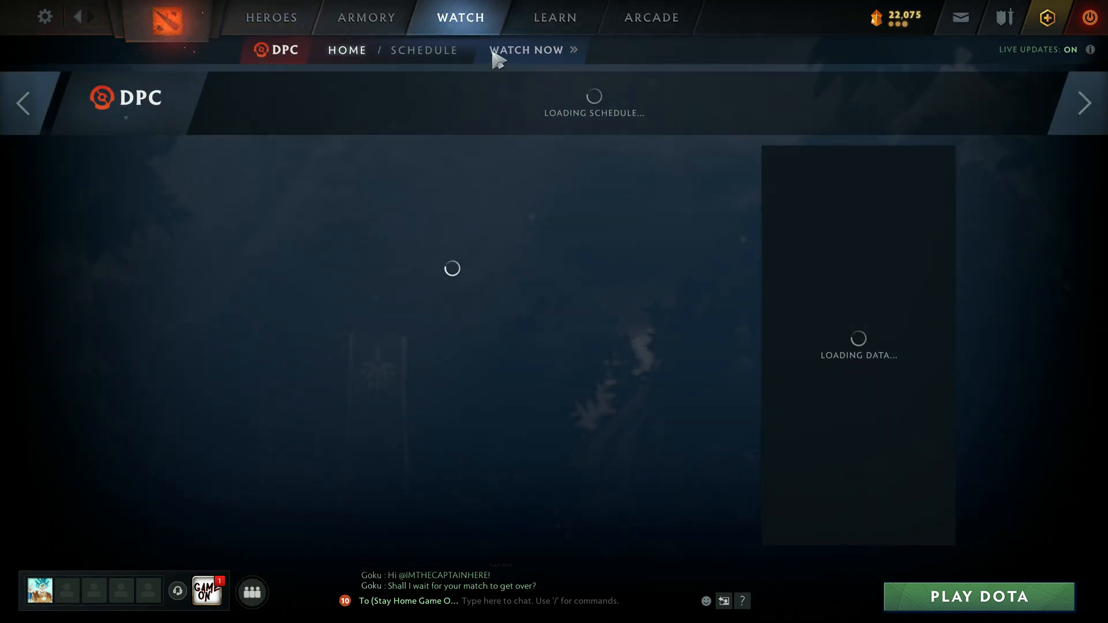
click(526, 50)
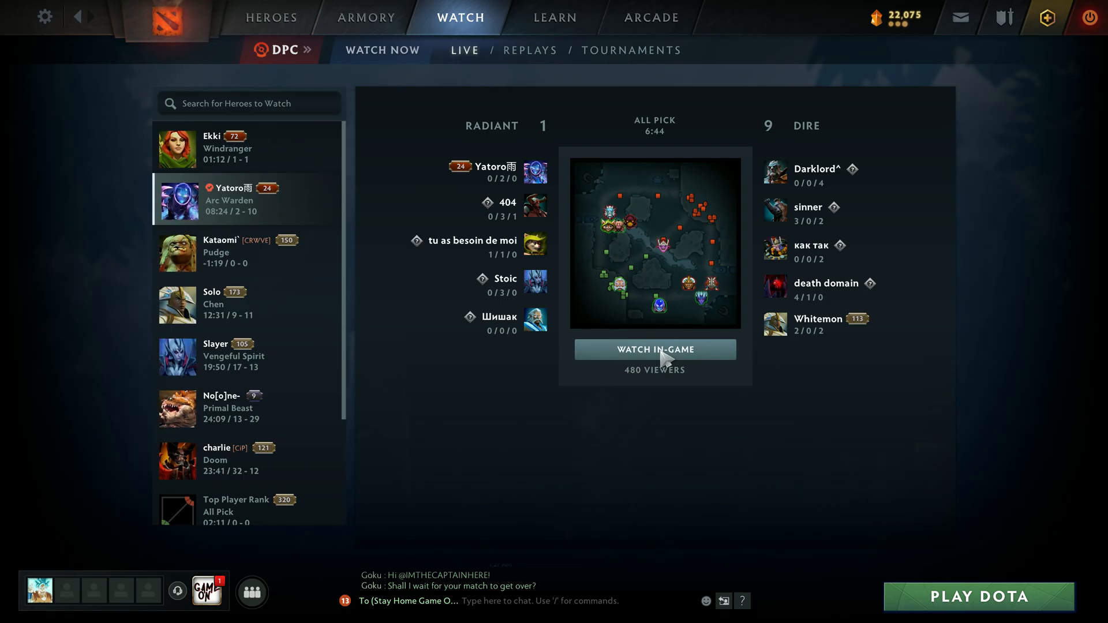
Step: Watch the Arc Warden game in-game, confirm zero LOSS IN/OUT, and request disconnect
click(654, 349)
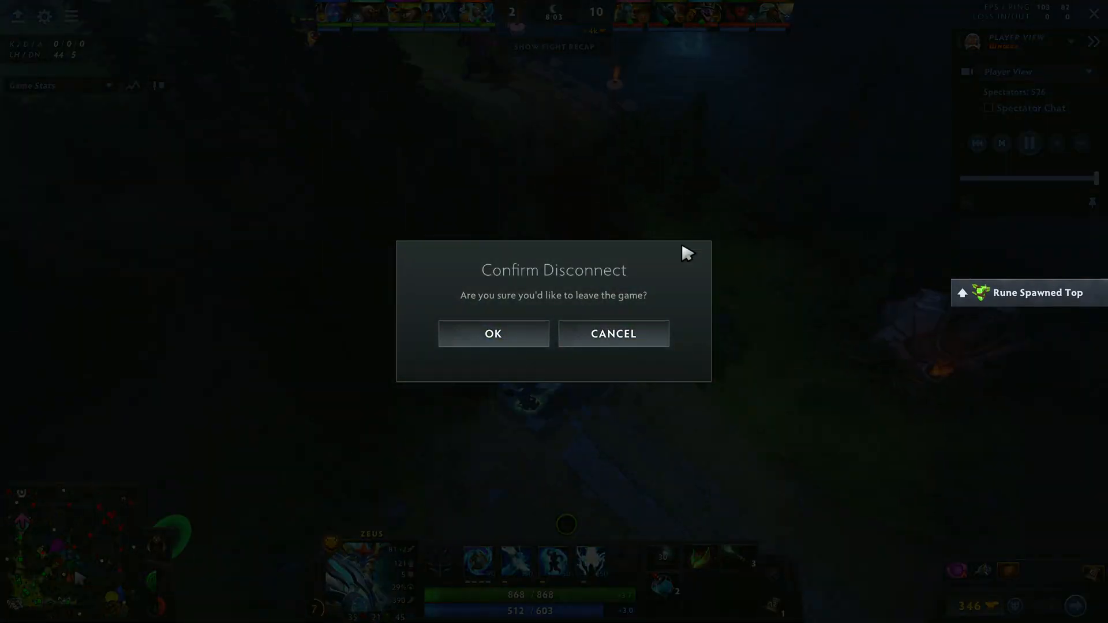
Step: Confirm the disconnect from the spectated match and bring up the Notepad relay command note
click(493, 333)
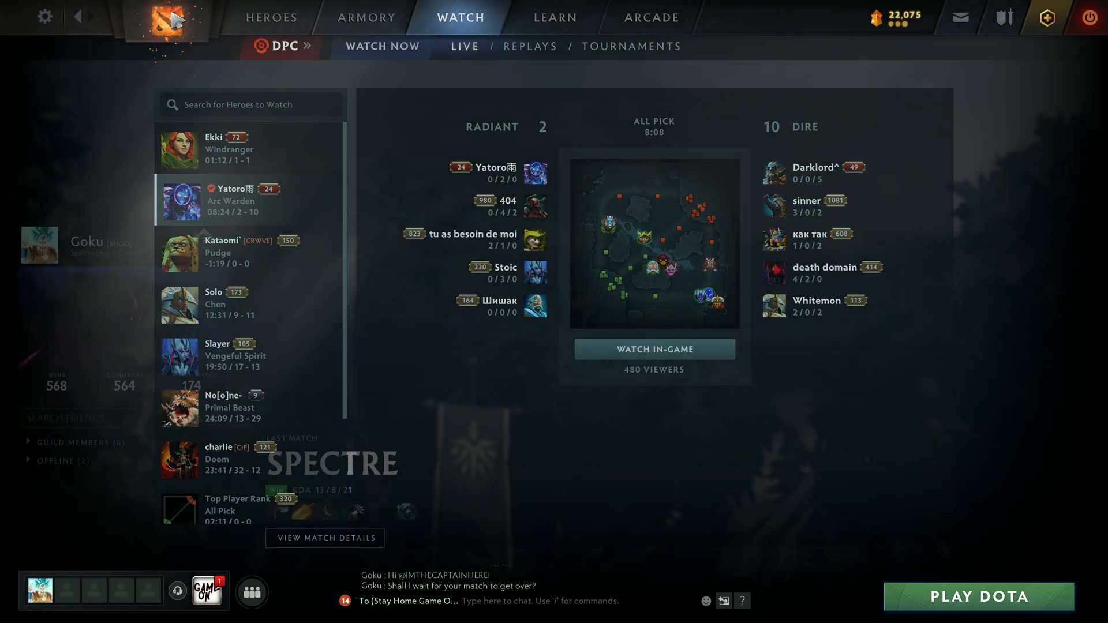
click(169, 22)
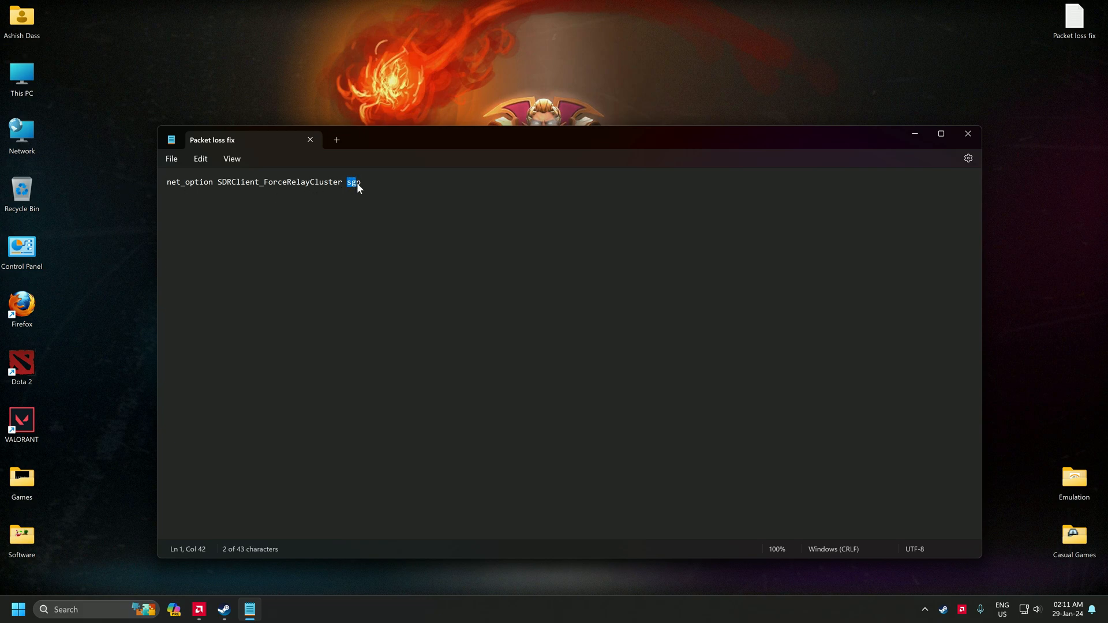
Step: Highlight 'sgp' in the relay command note, then bring up the AMD Software recorder
click(381, 182)
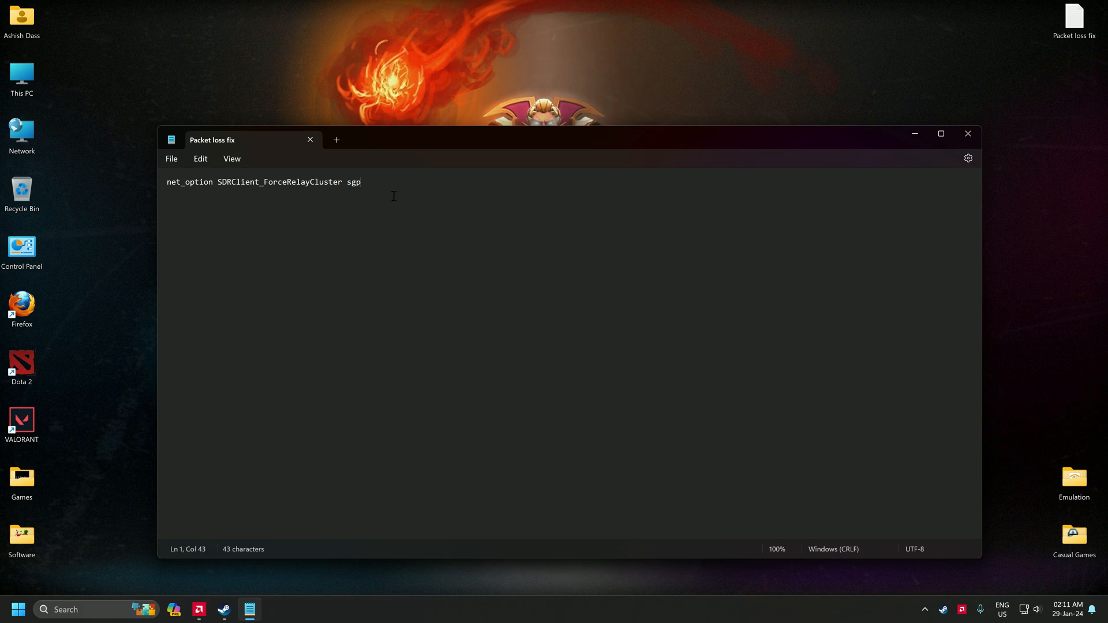
double_click(354, 181)
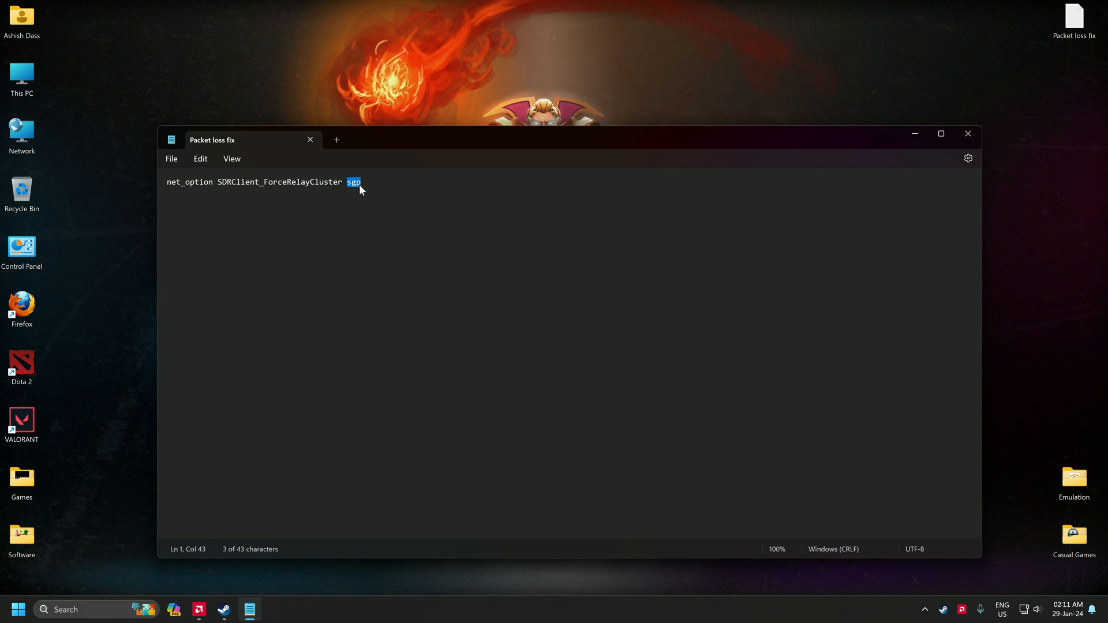
click(360, 182)
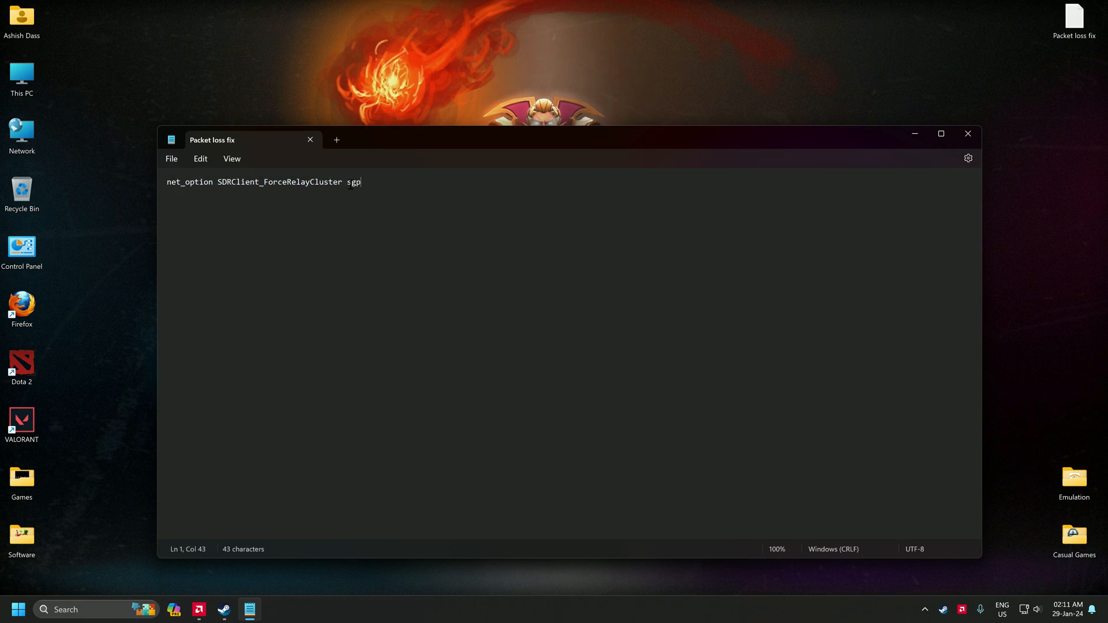
double_click(352, 182)
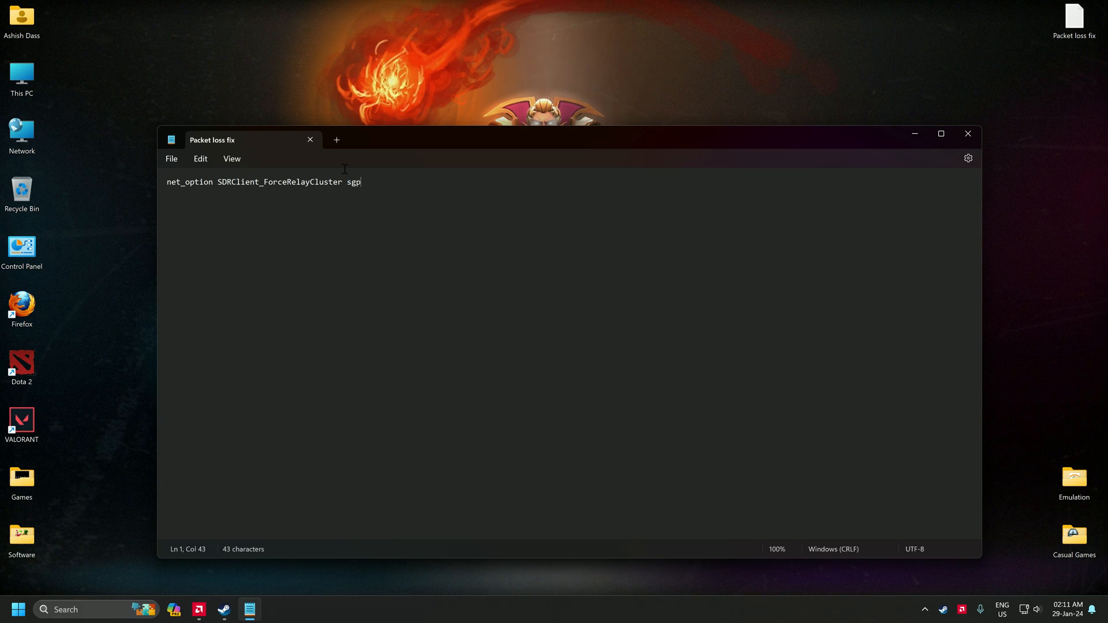
mouse_move(297, 117)
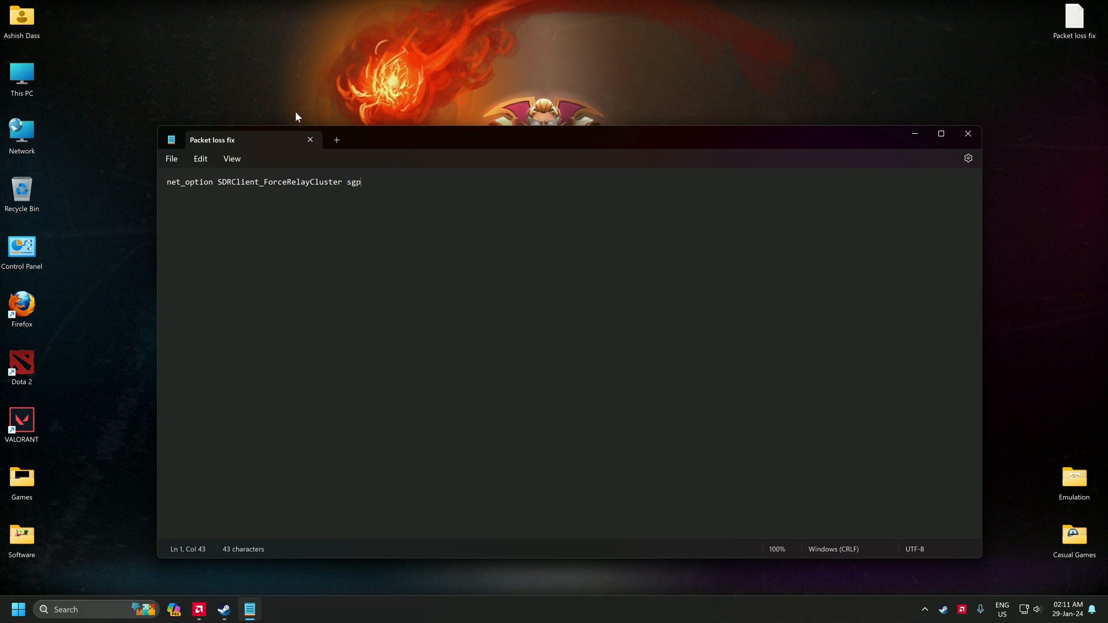
mouse_move(156, 185)
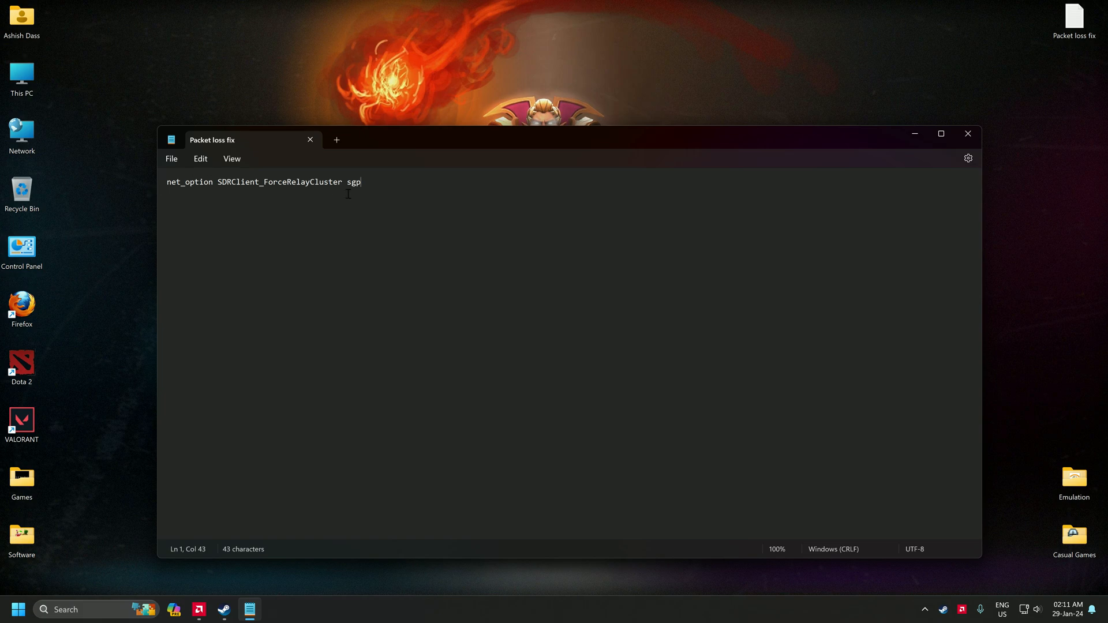
key(ctrl+a)
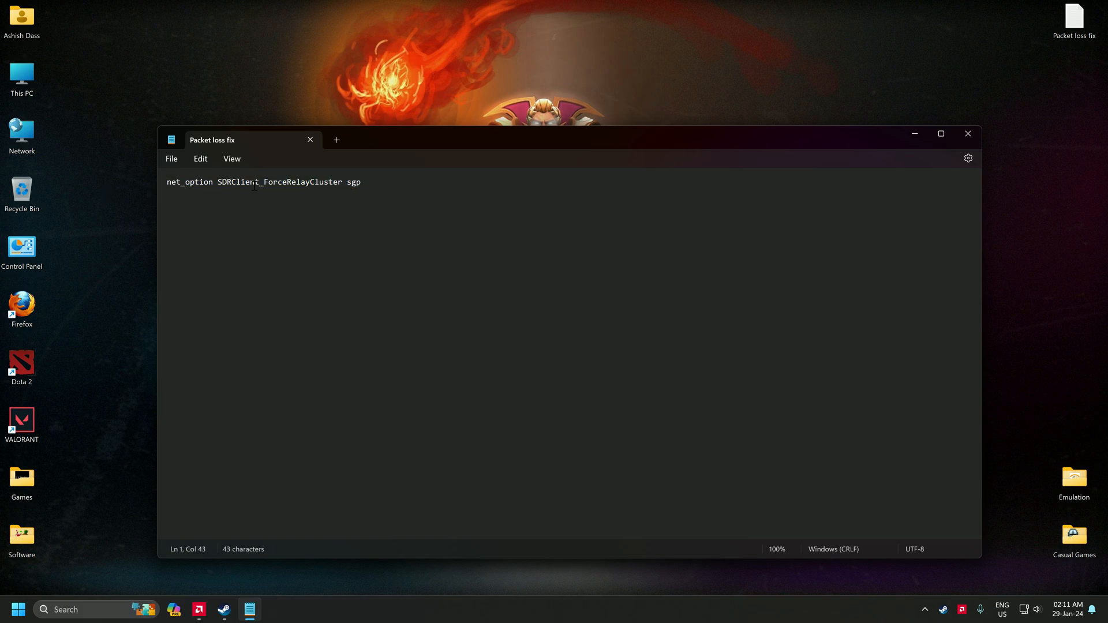
mouse_move(416, 186)
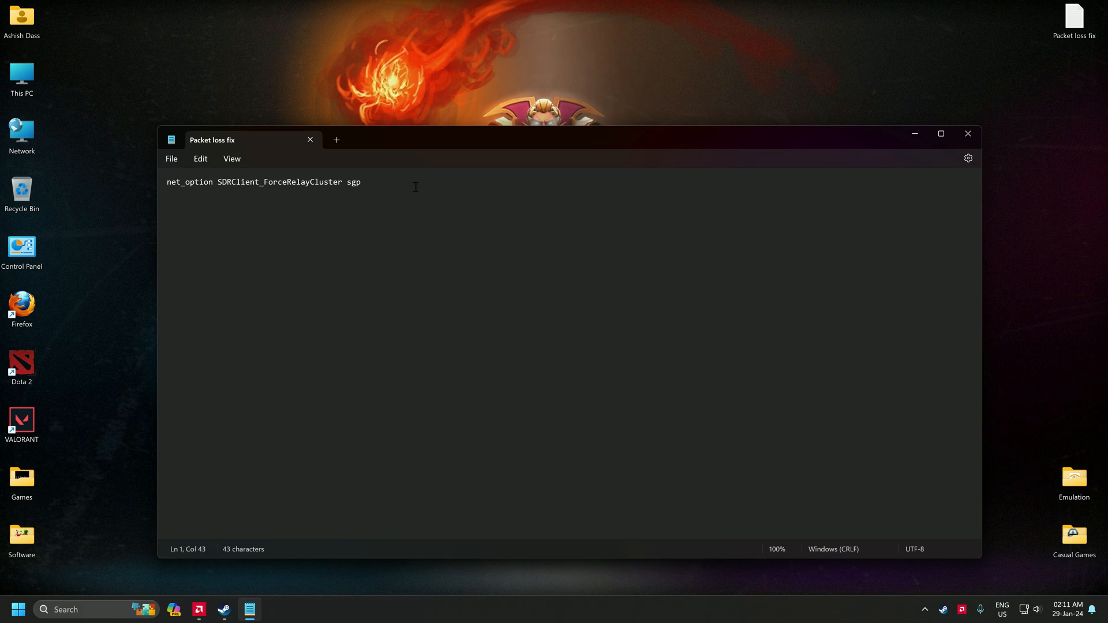
mouse_move(174, 196)
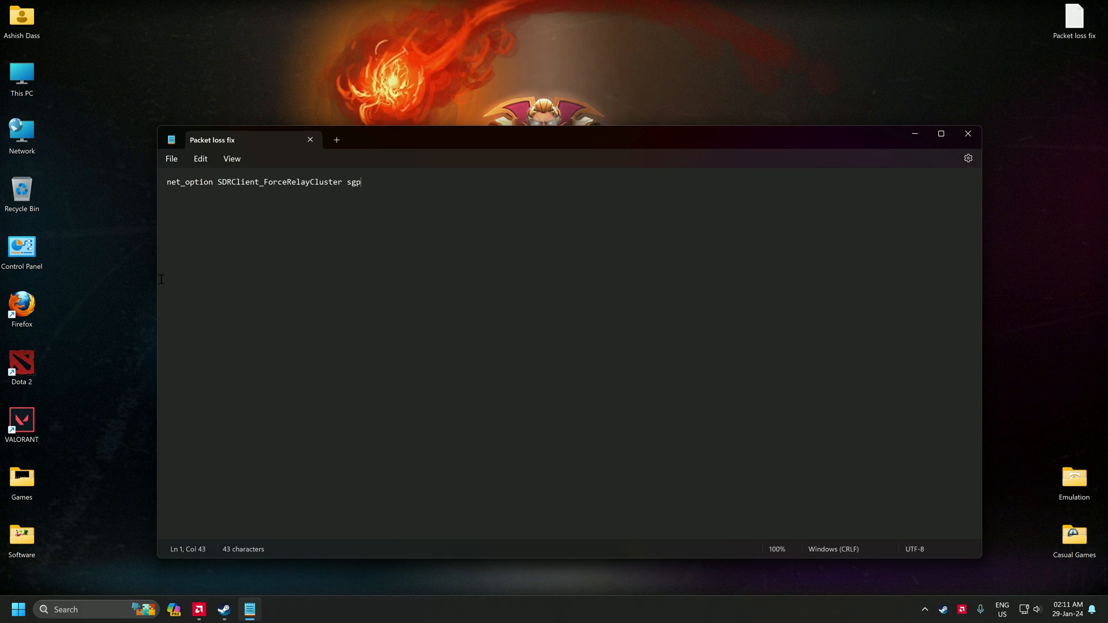
mouse_move(377, 174)
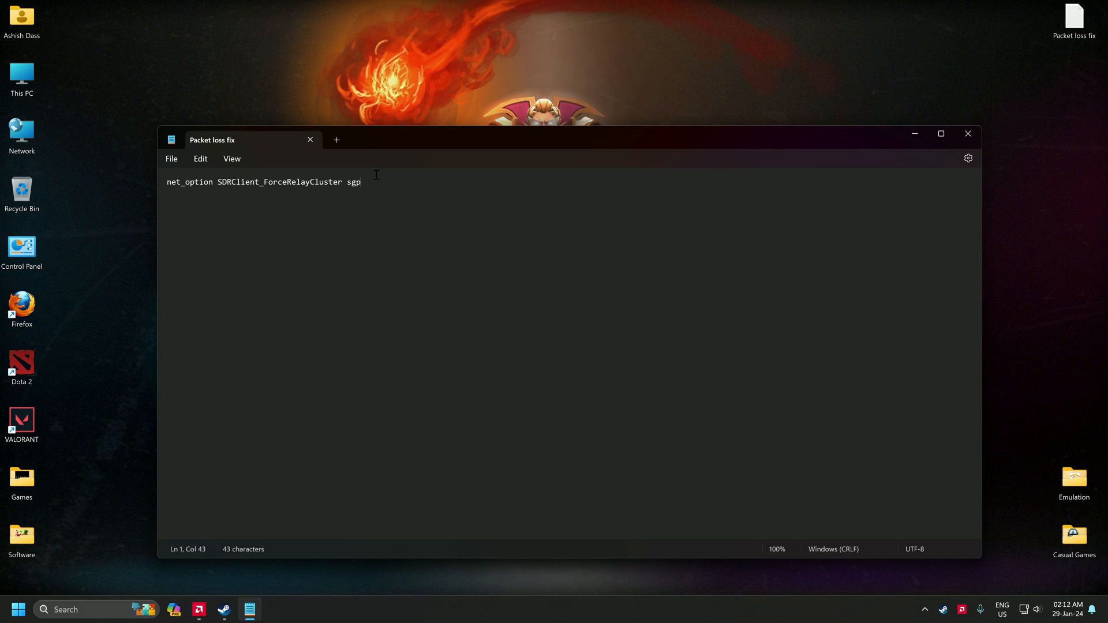
mouse_move(412, 161)
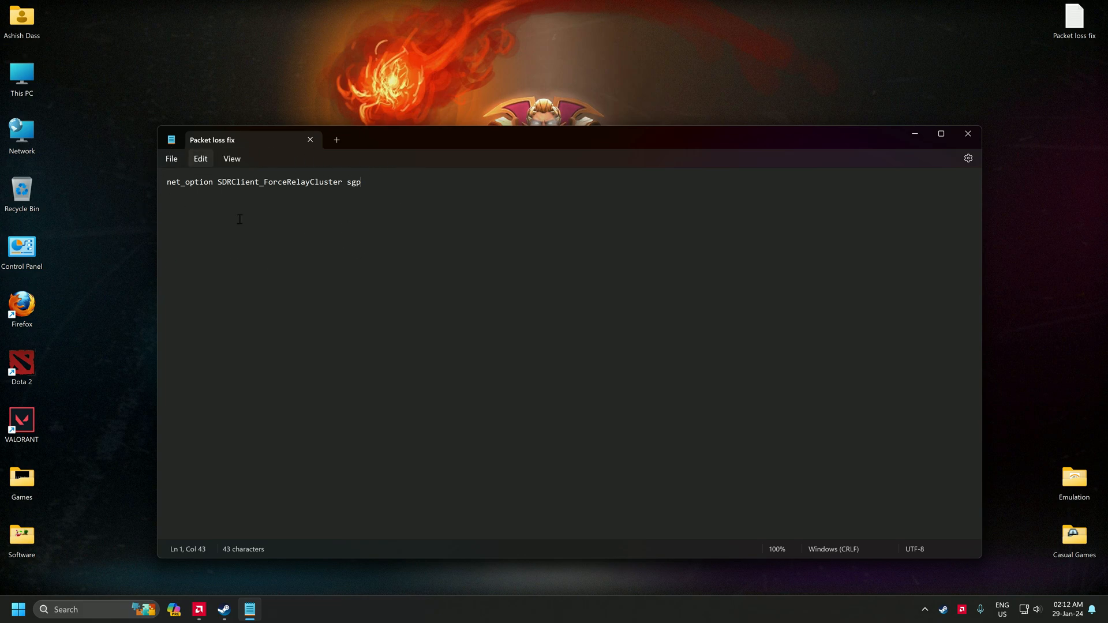
mouse_move(255, 160)
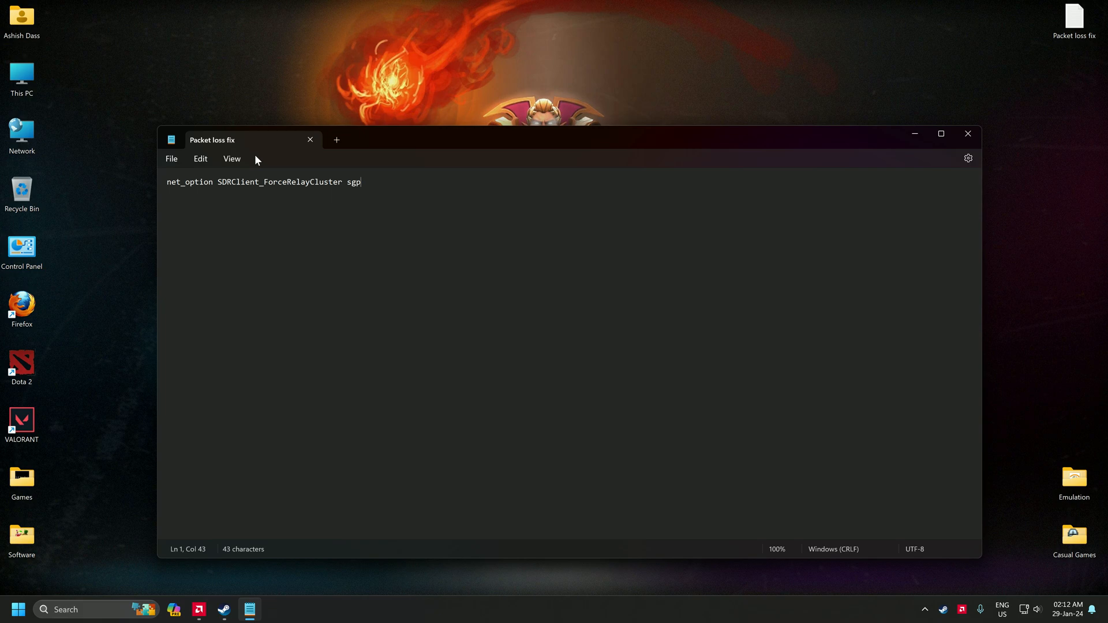
mouse_move(444, 186)
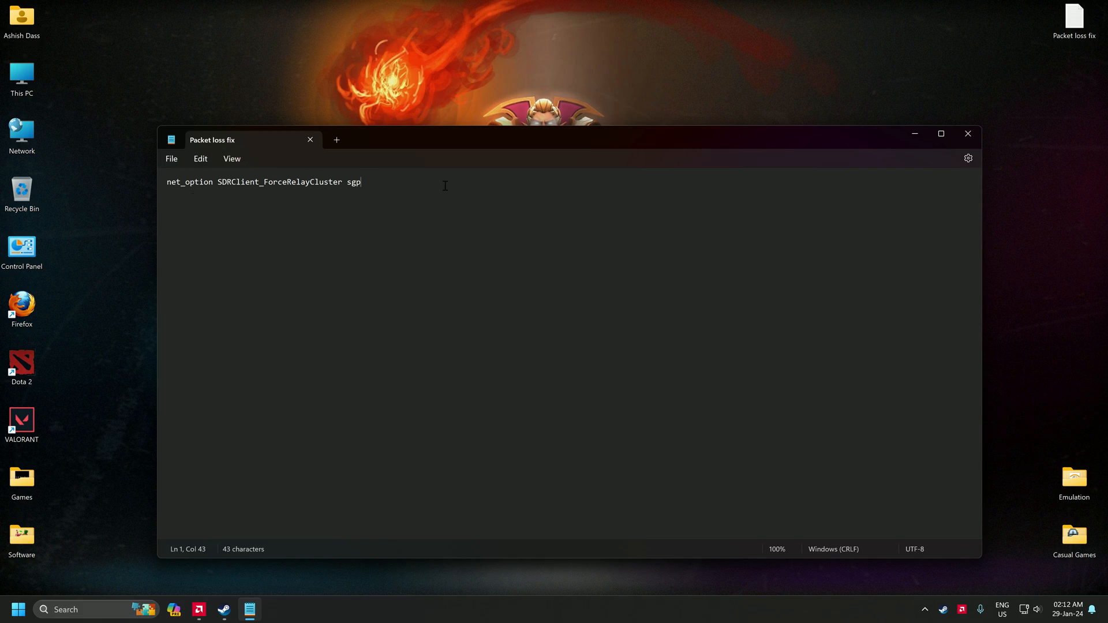
mouse_move(824, 195)
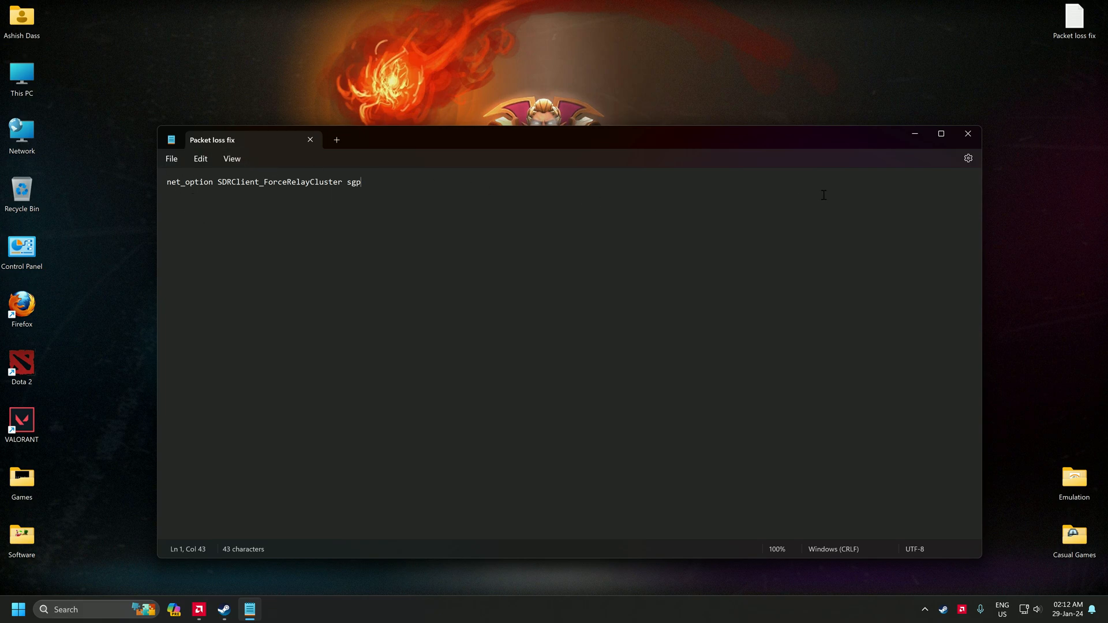
mouse_move(194, 604)
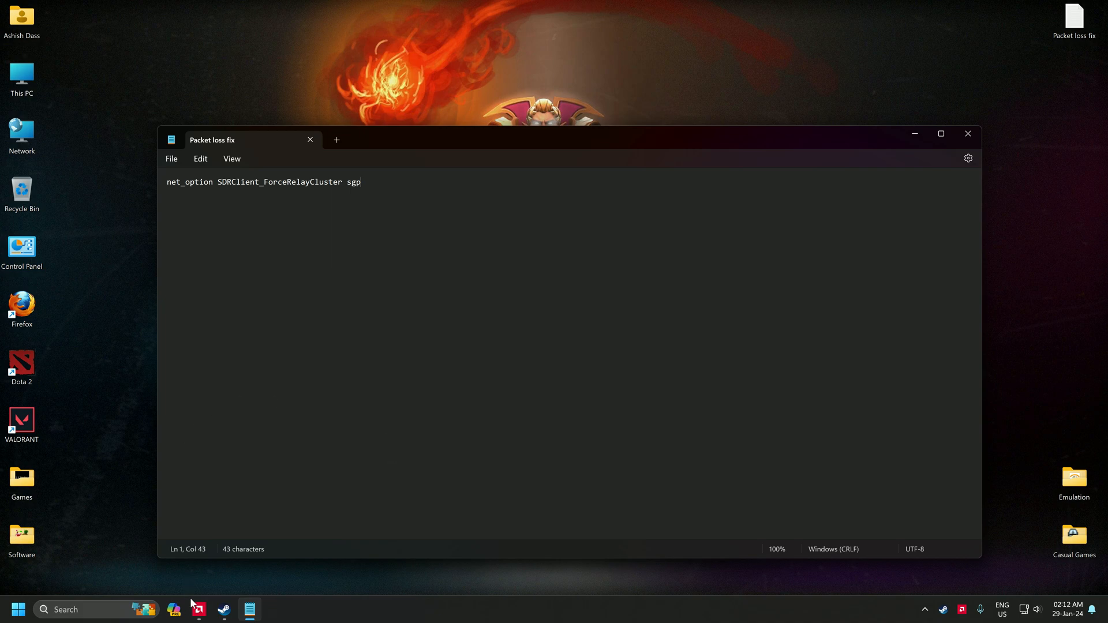
click(198, 609)
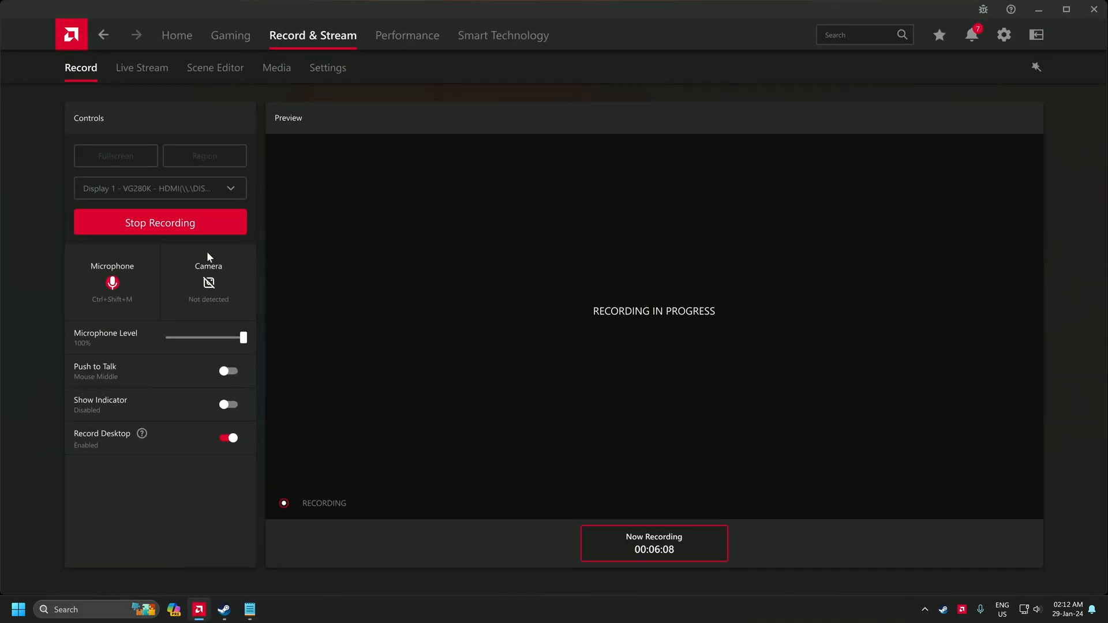